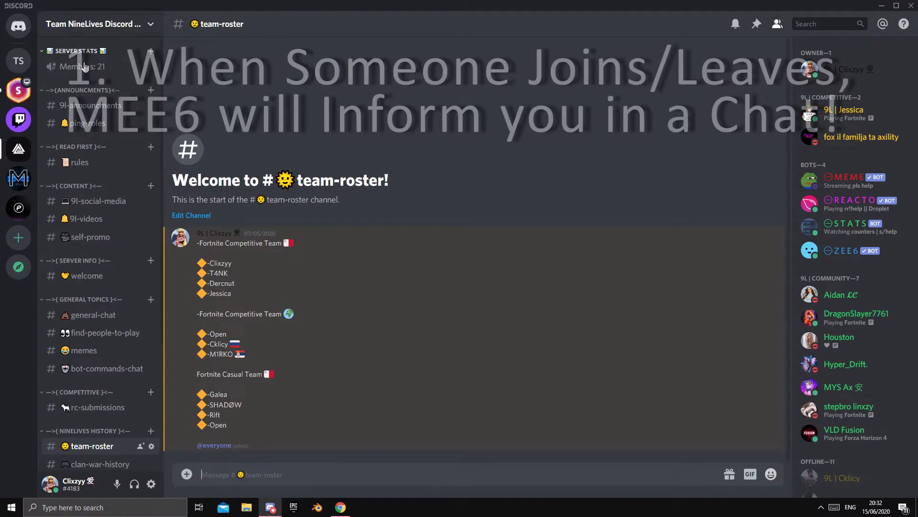
Show the #welcome channel with MEE6's member join and leave announcements.
click(85, 276)
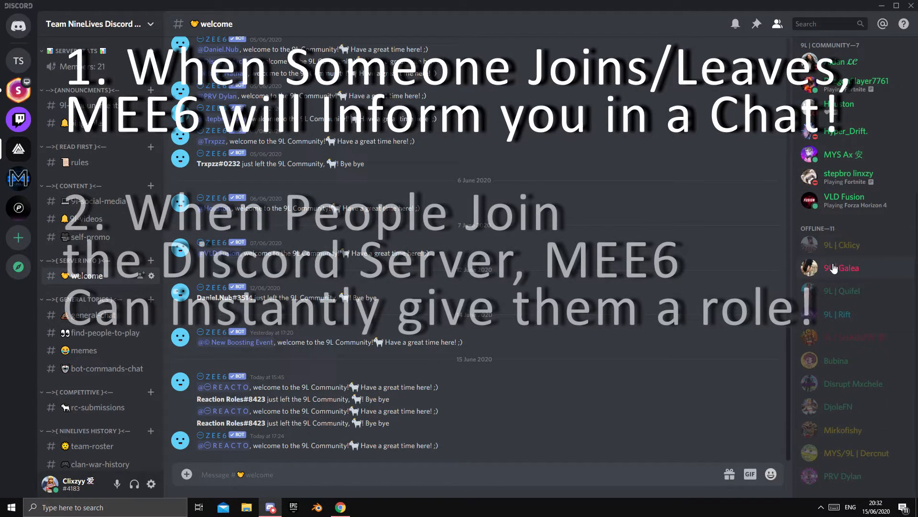
click(842, 291)
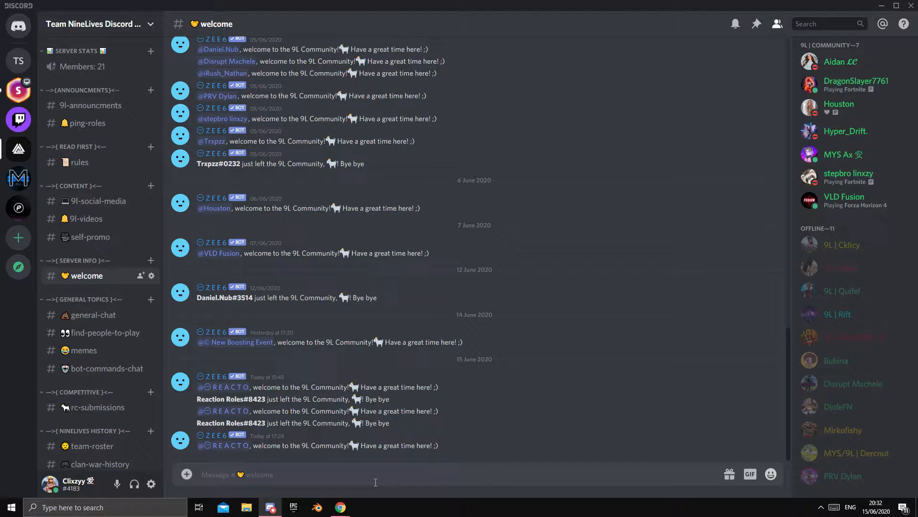
Search Google for 'mee6 discord bot' and open the 'MEE6 - The Discord Bot' result.
click(339, 507)
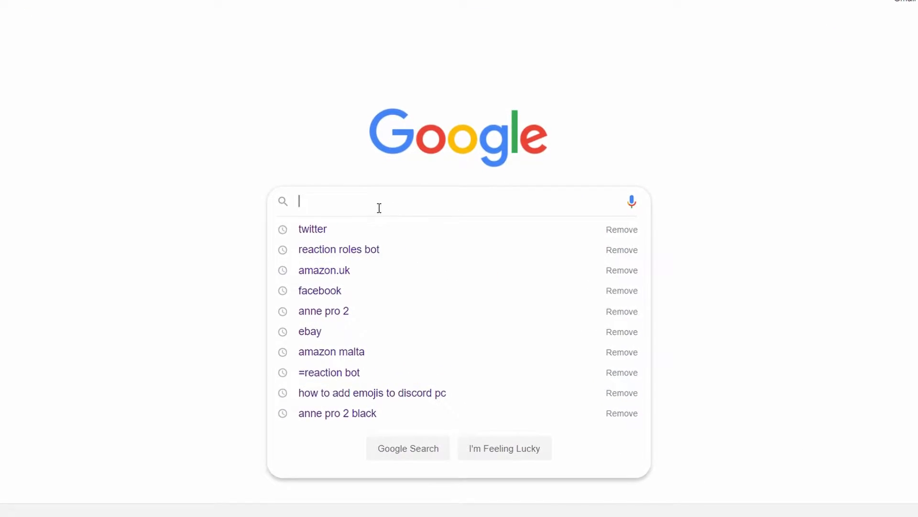
text(mee6 discord bot)
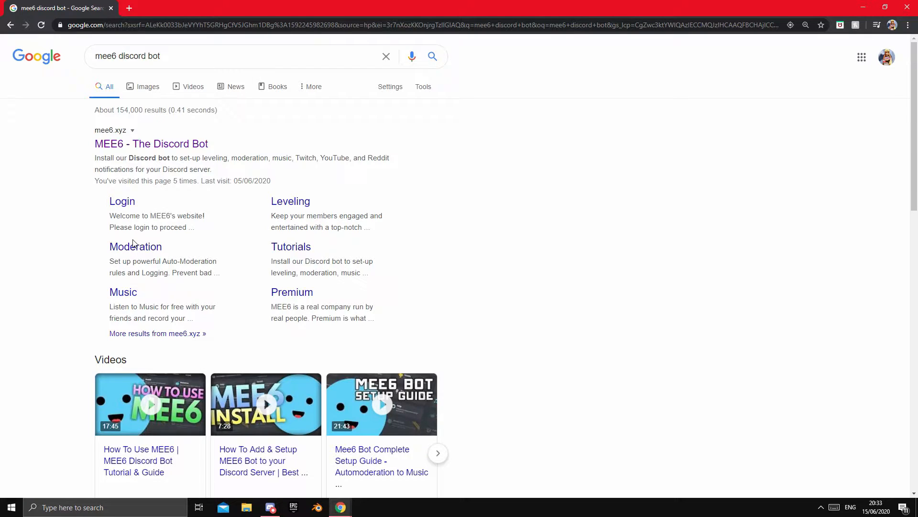
mouse_move(151, 143)
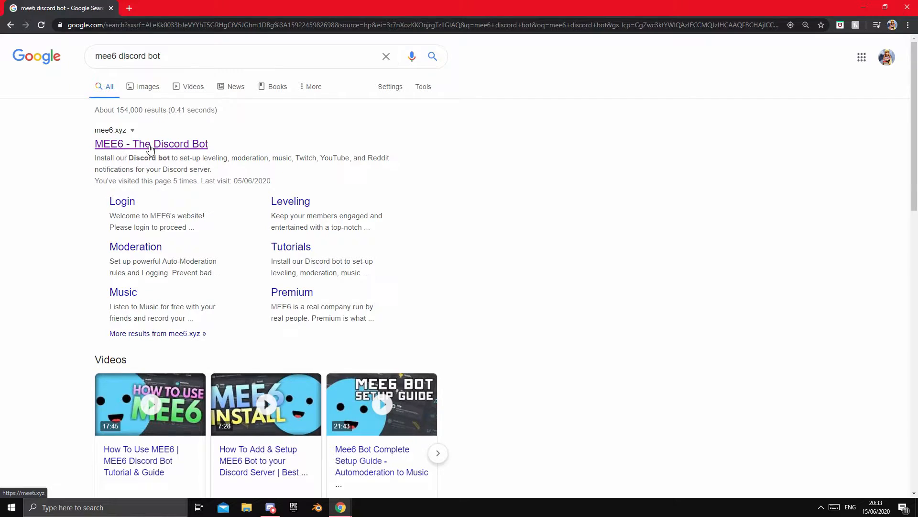
click(151, 144)
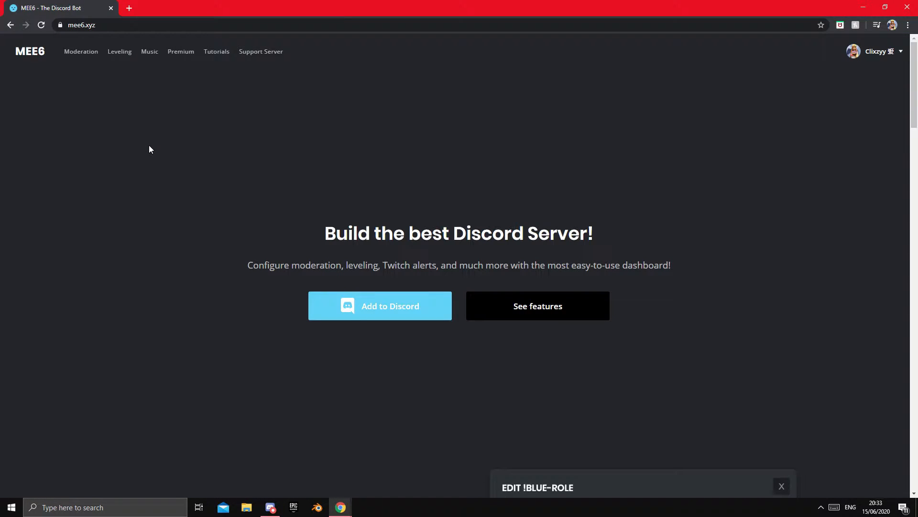
Authorize MEE6 for Tutorial Server with its requested permissions, passing the captcha and dismissing the announcement.
click(379, 306)
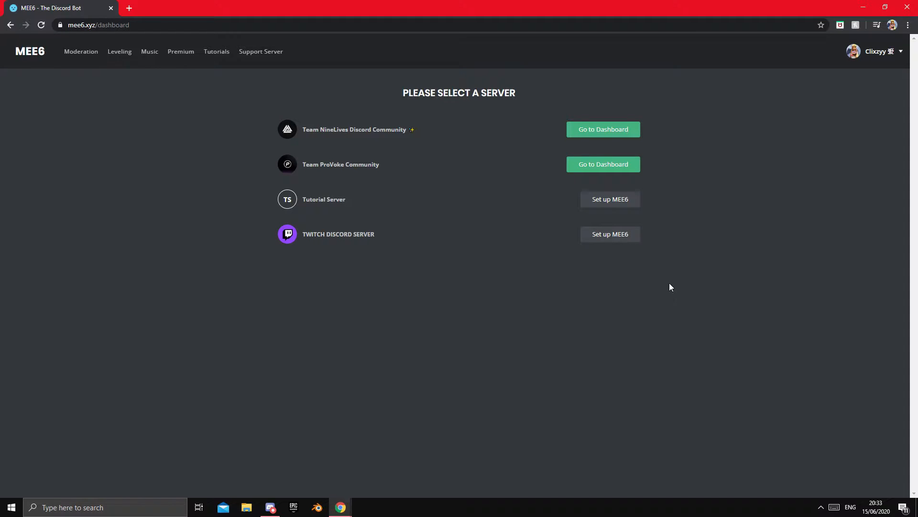
mouse_move(563, 148)
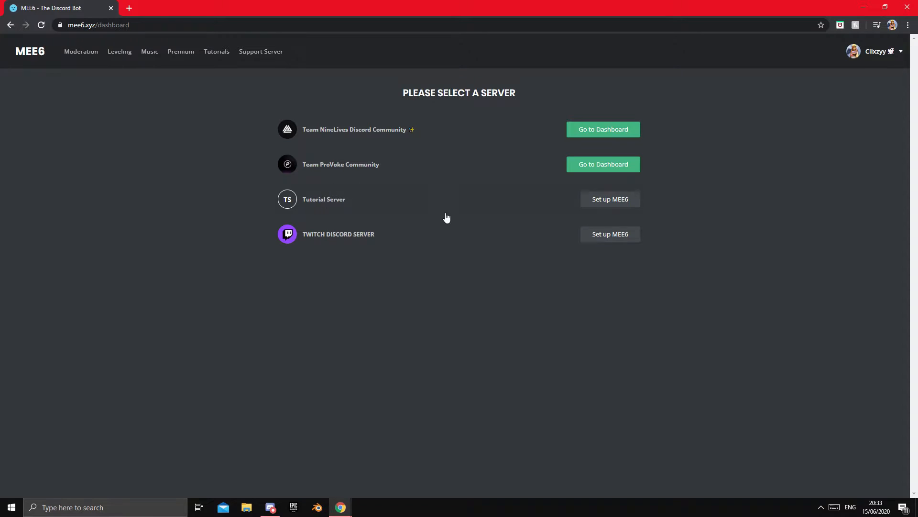
click(610, 199)
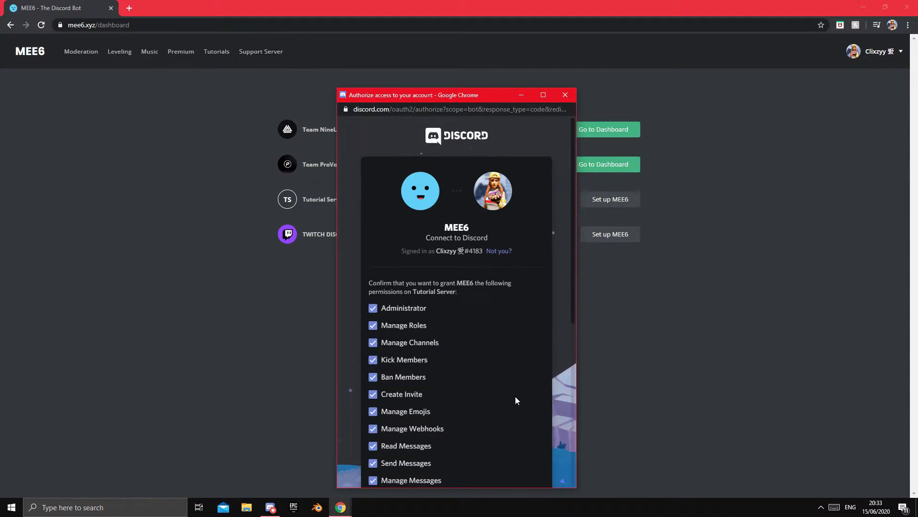
scroll(down, 3)
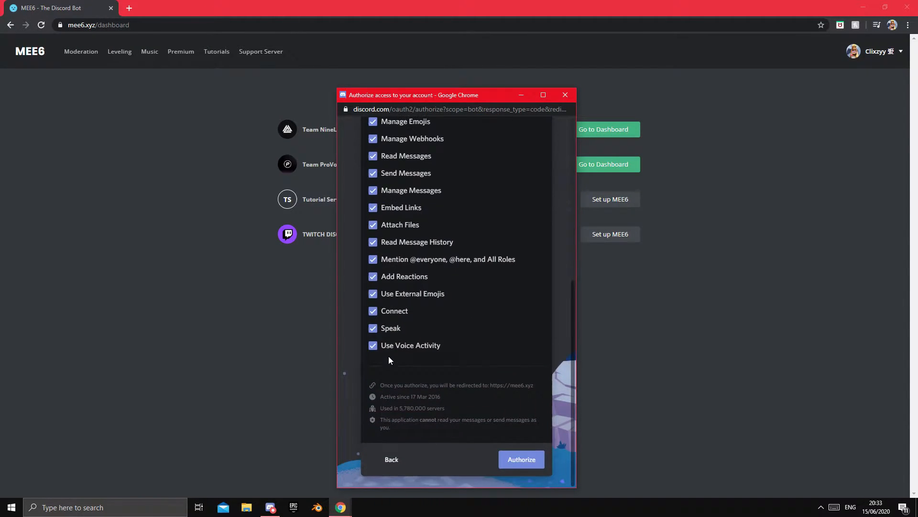
click(520, 458)
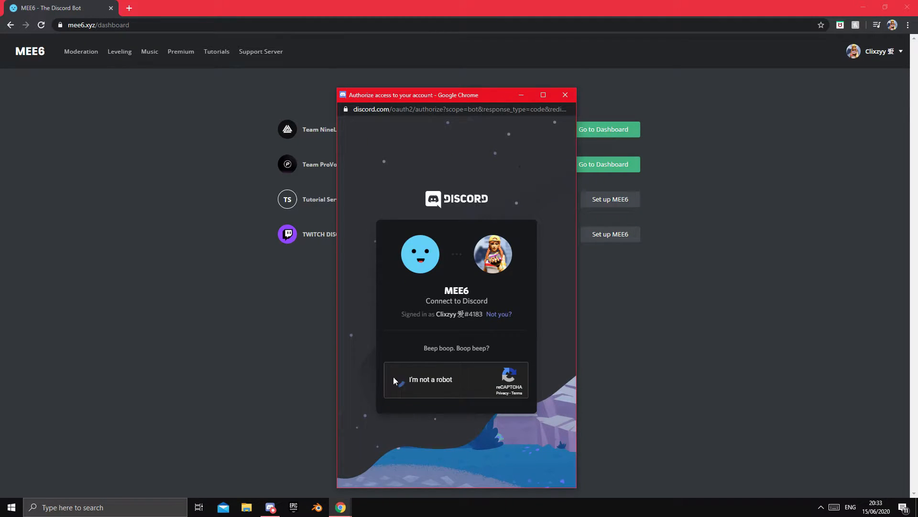
click(397, 379)
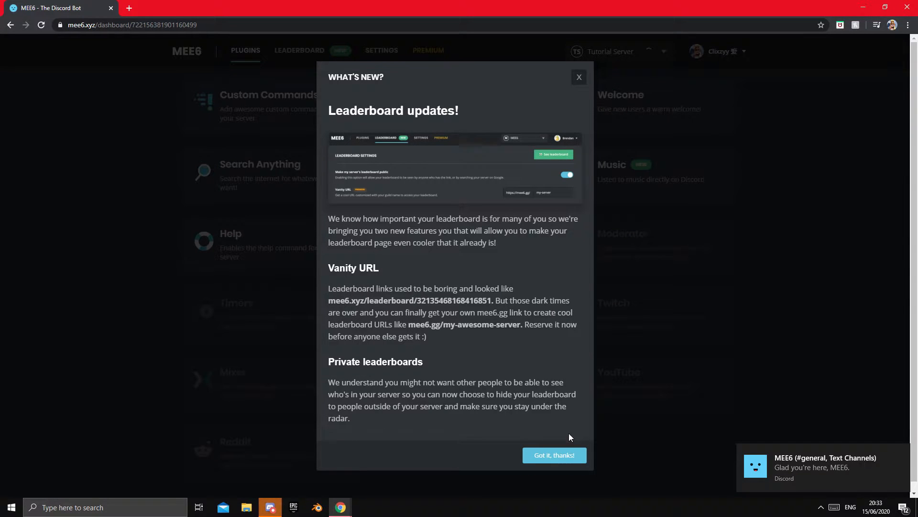
click(554, 455)
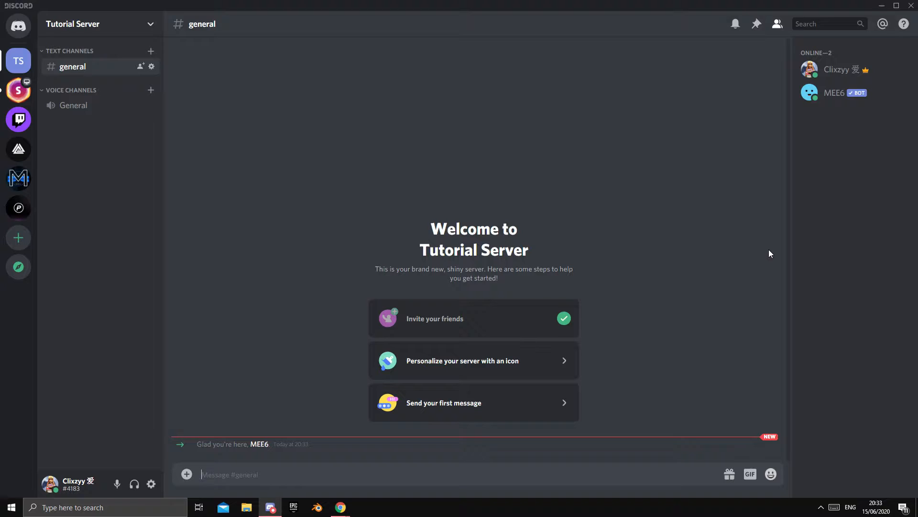
View MEE6's member profile and bring up the Tutorial Server options menu.
click(834, 93)
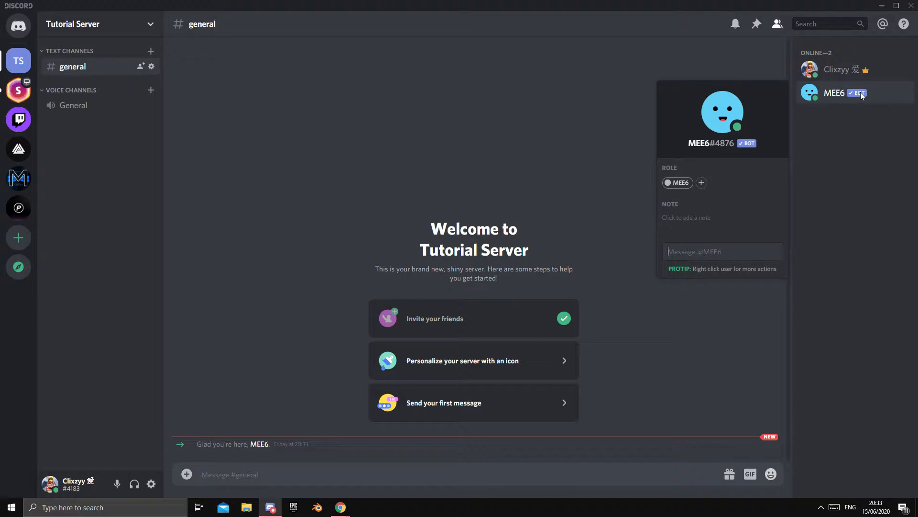
click(296, 85)
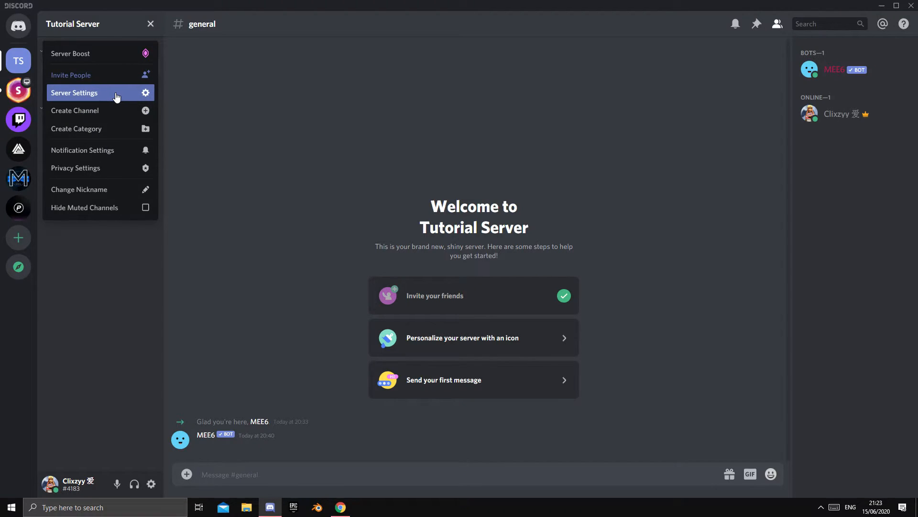
Review the MEE6 role in Server Settings, then show the MEE6 dashboard for Tutorial Server.
click(73, 93)
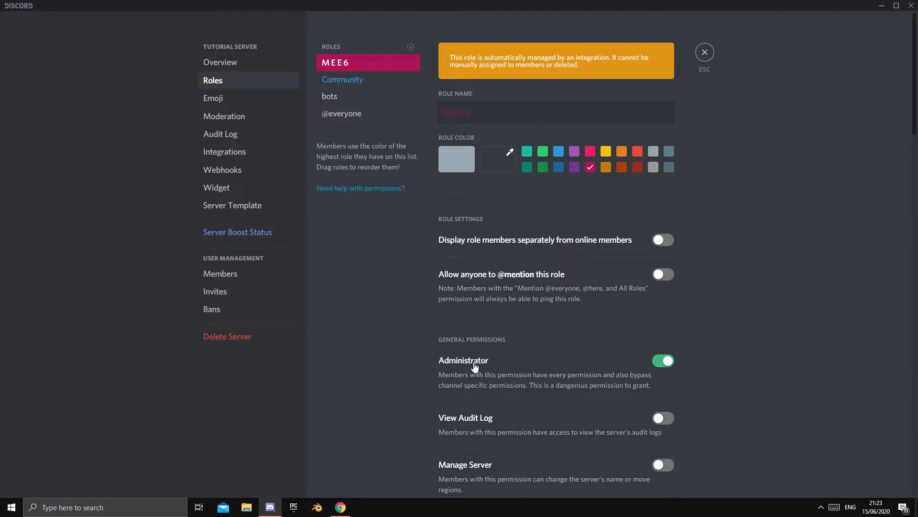
click(662, 361)
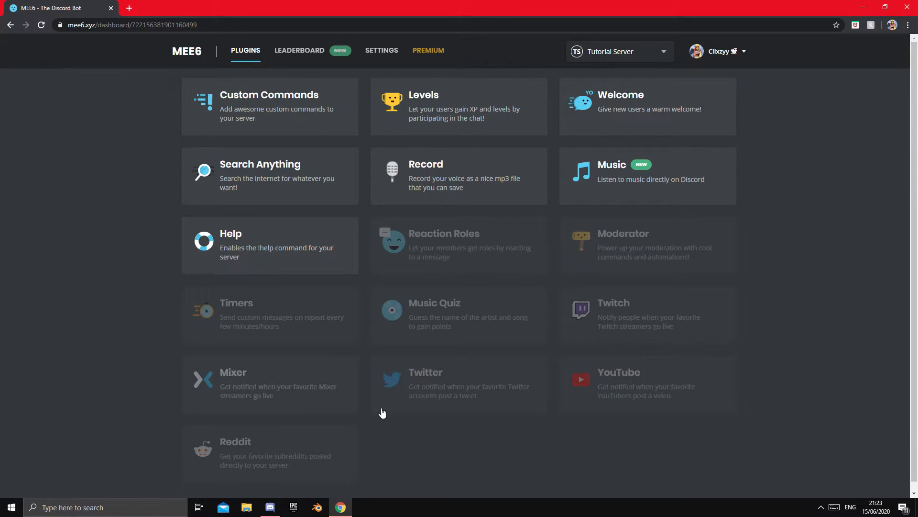
mouse_move(671, 84)
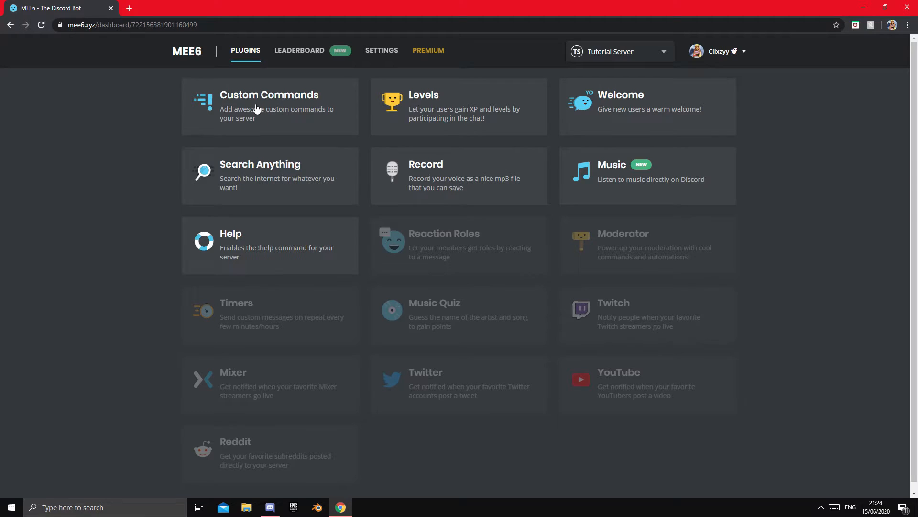
Draft a custom command named '!mee6' in Custom Commands, then go to the Levels plugin.
click(269, 106)
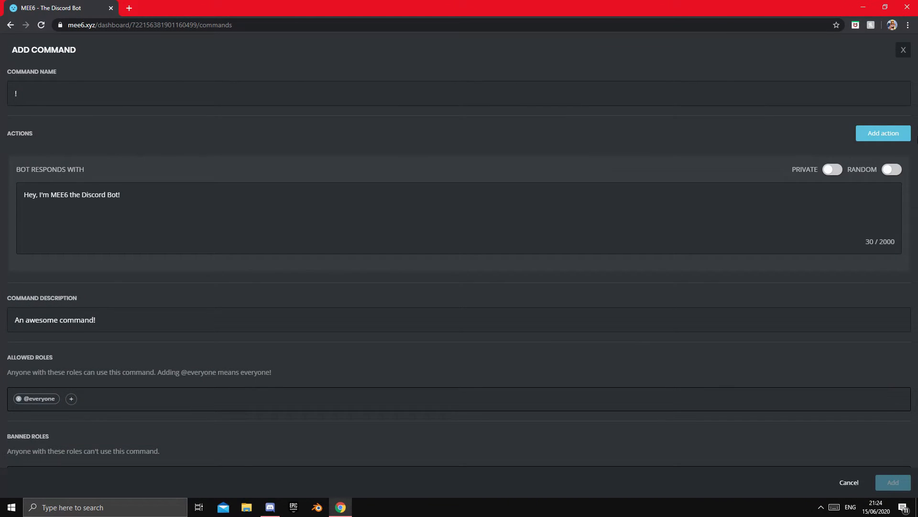
mouse_move(197, 343)
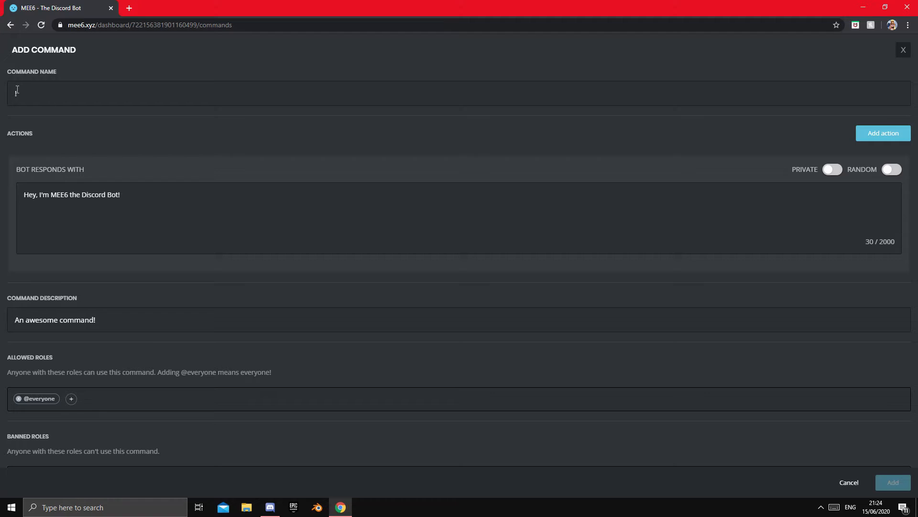
text(!mee6)
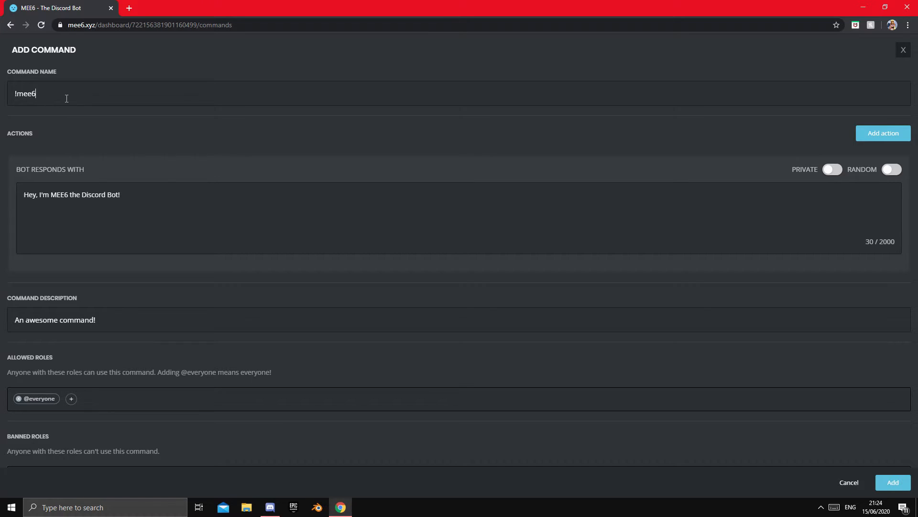
double_click(25, 92)
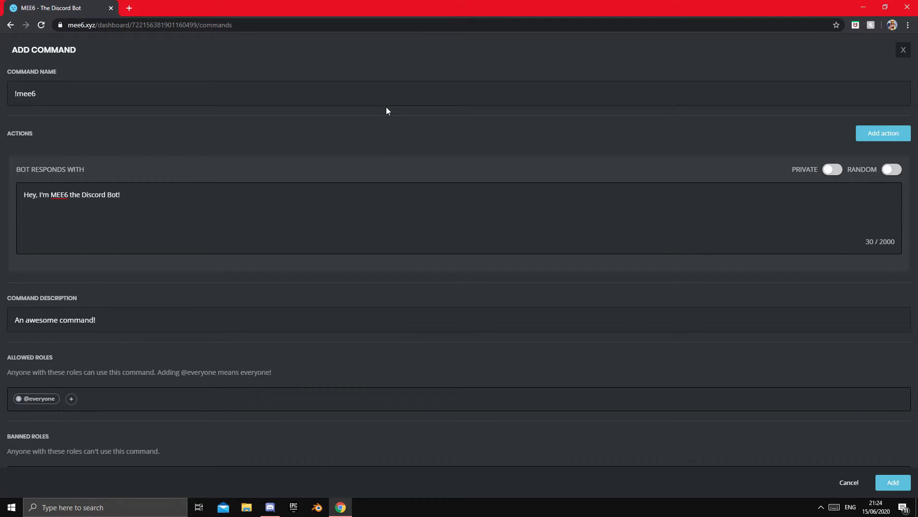
scroll(down, 3)
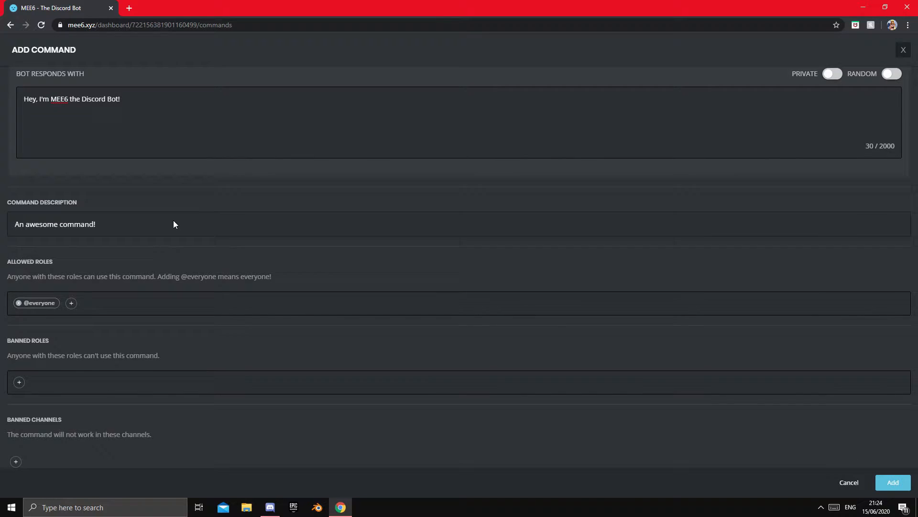
scroll(down, 3)
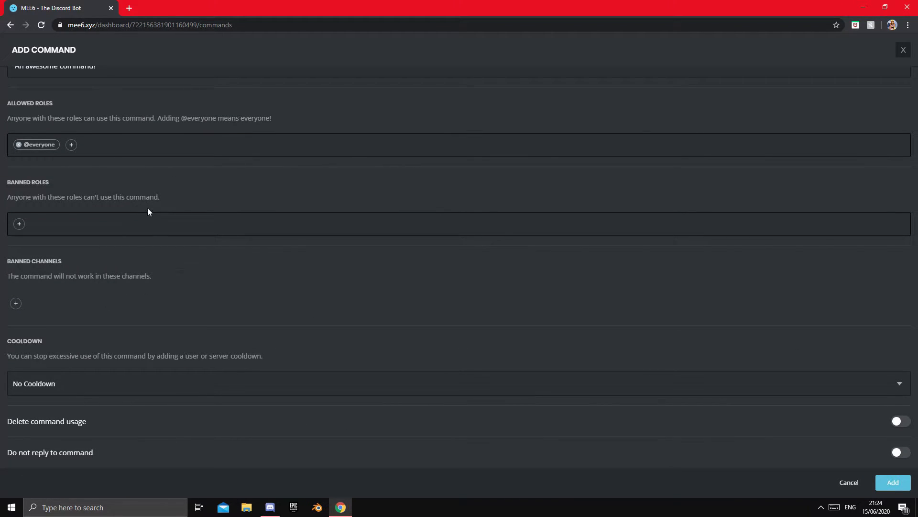
click(11, 25)
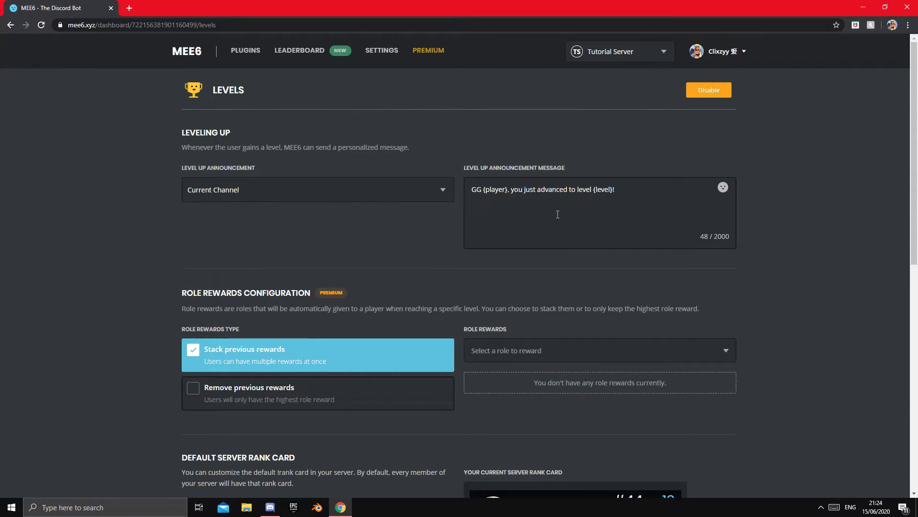
mouse_move(408, 238)
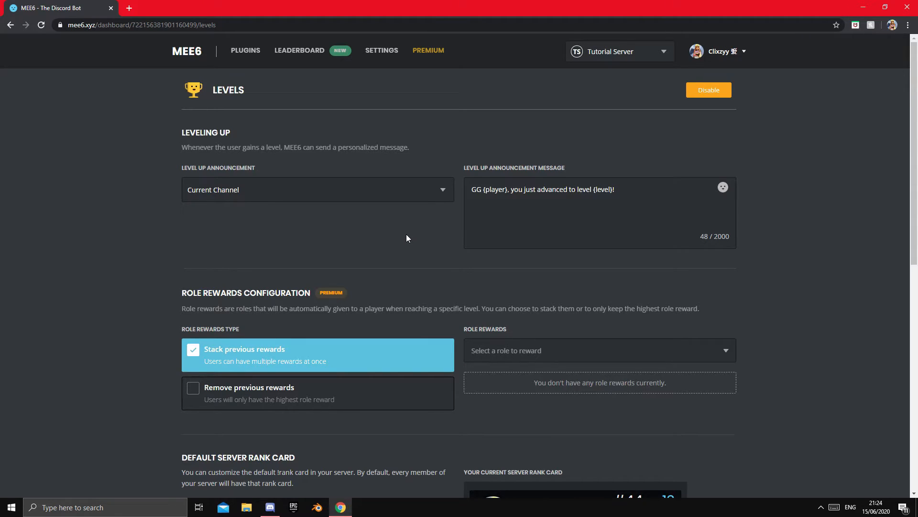
Inspect the level-up announcement destination (current channel) and the GG {level} message.
click(317, 189)
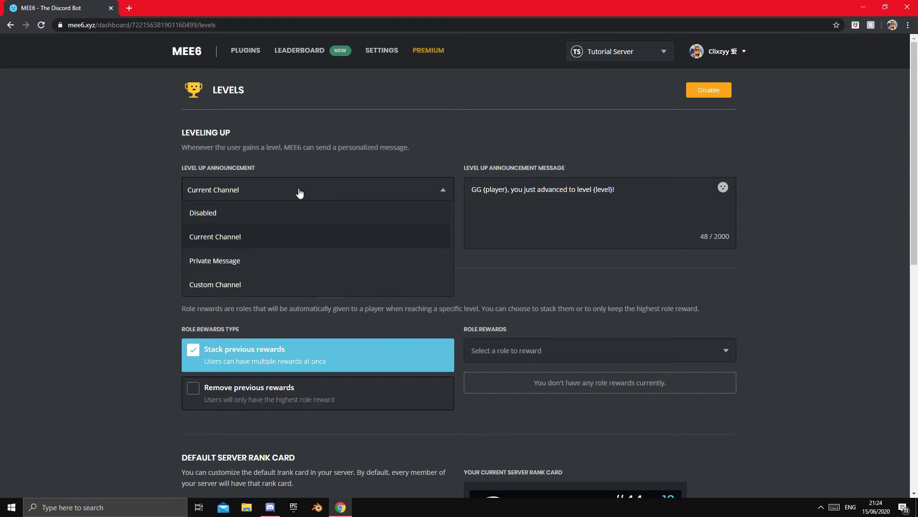
click(215, 236)
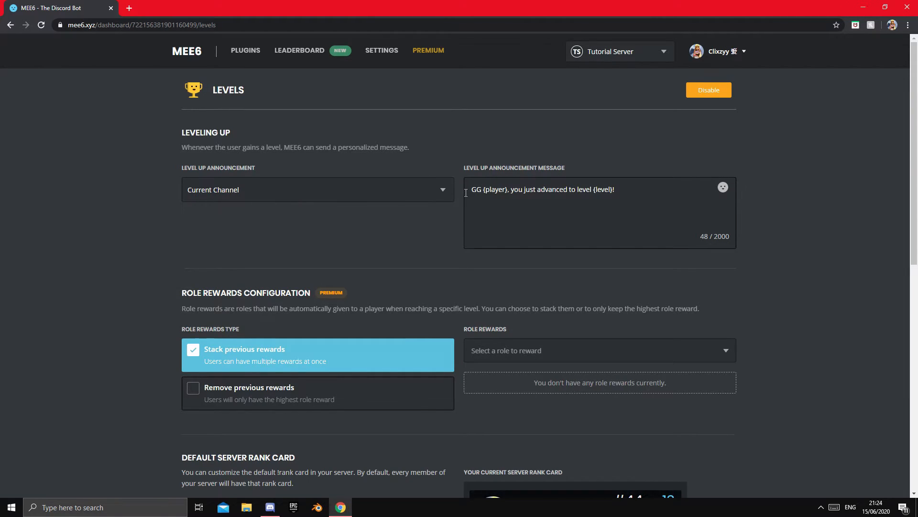
double_click(475, 190)
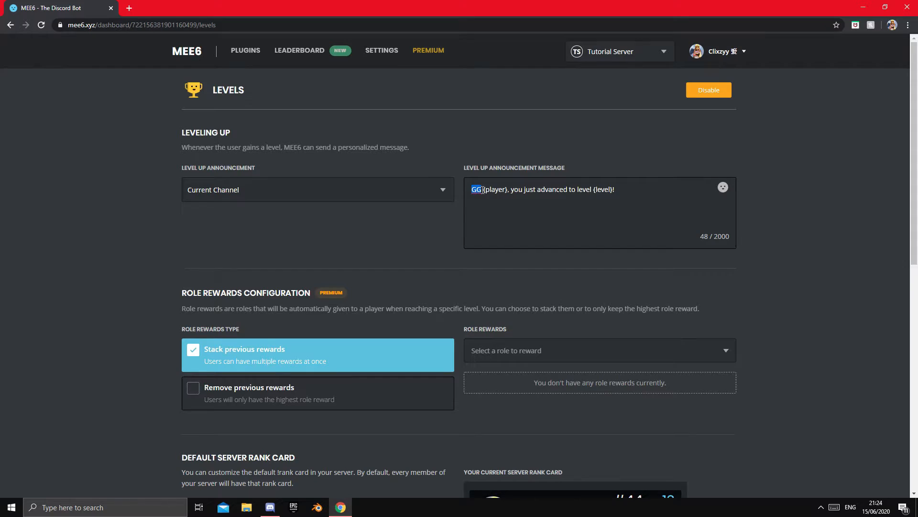
drag(486, 189, 591, 190)
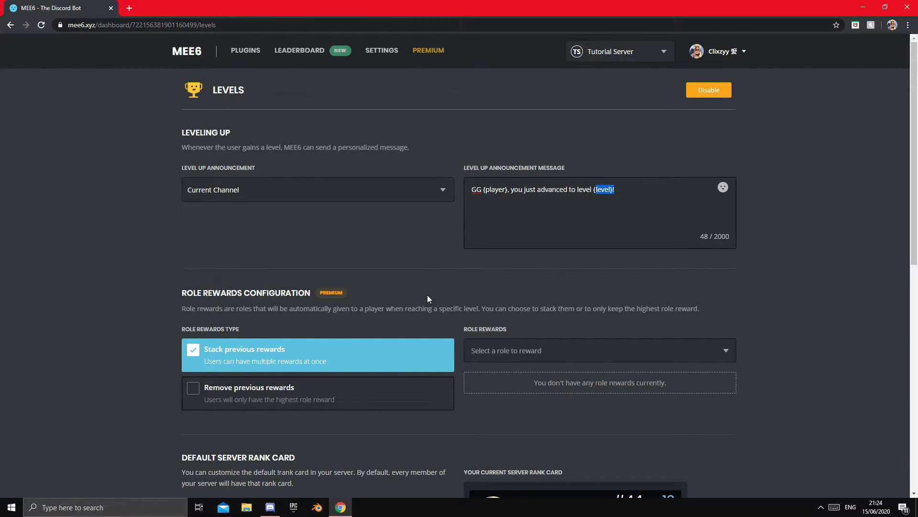
scroll(down, 3)
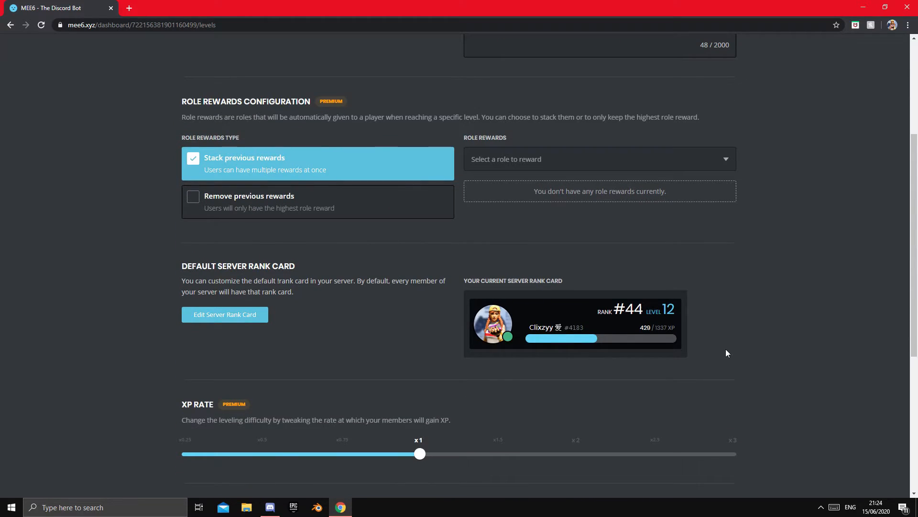
mouse_move(602, 285)
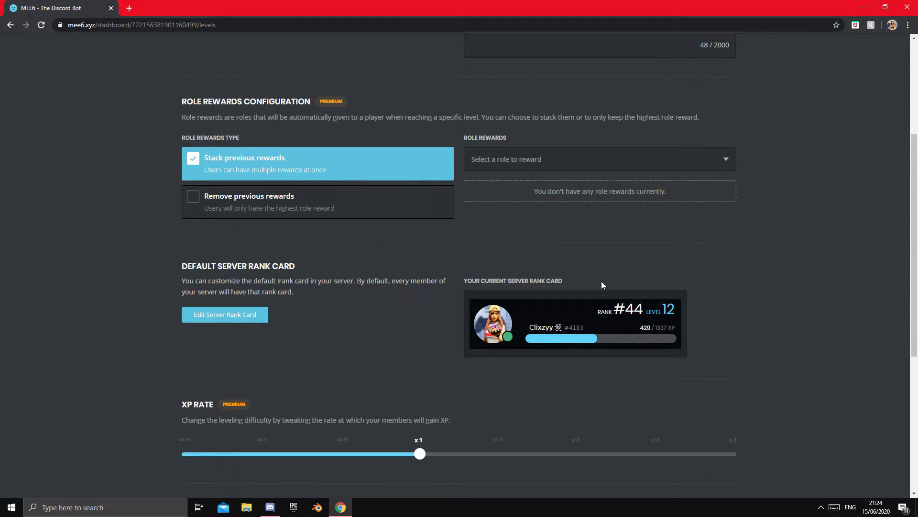
Browse the Role Rewards list, filtering with '!ranj', without assigning any role.
click(599, 158)
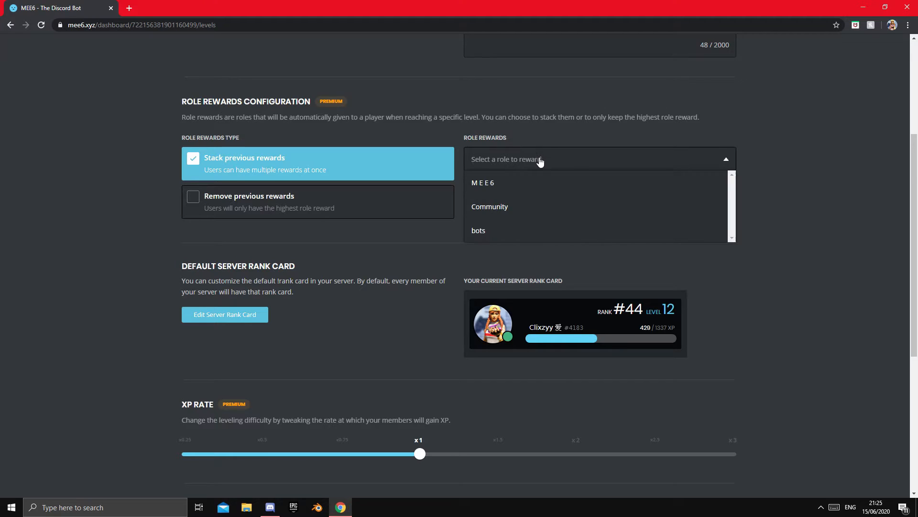
text(!ranj)
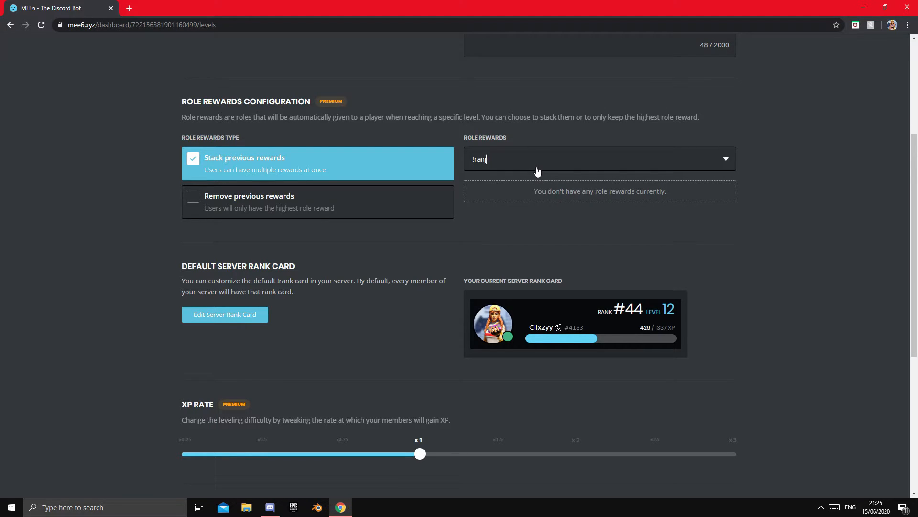
click(597, 158)
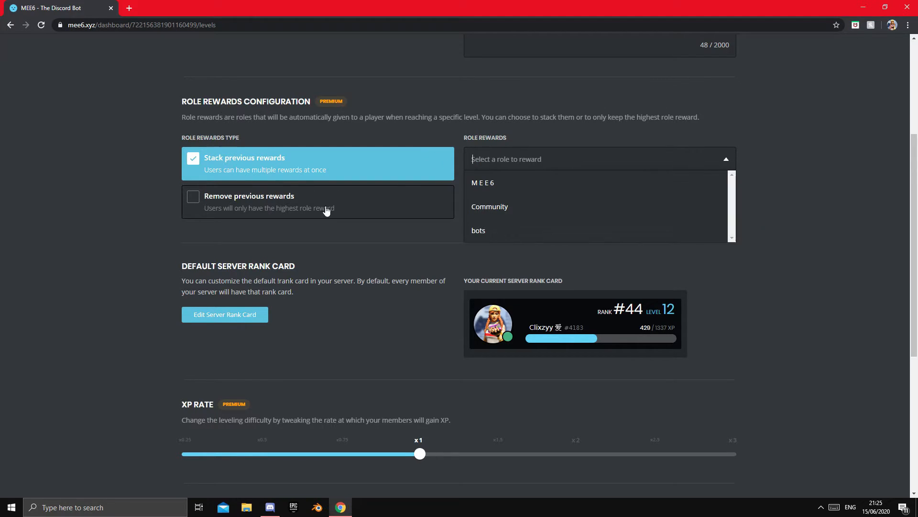
scroll(down, 3)
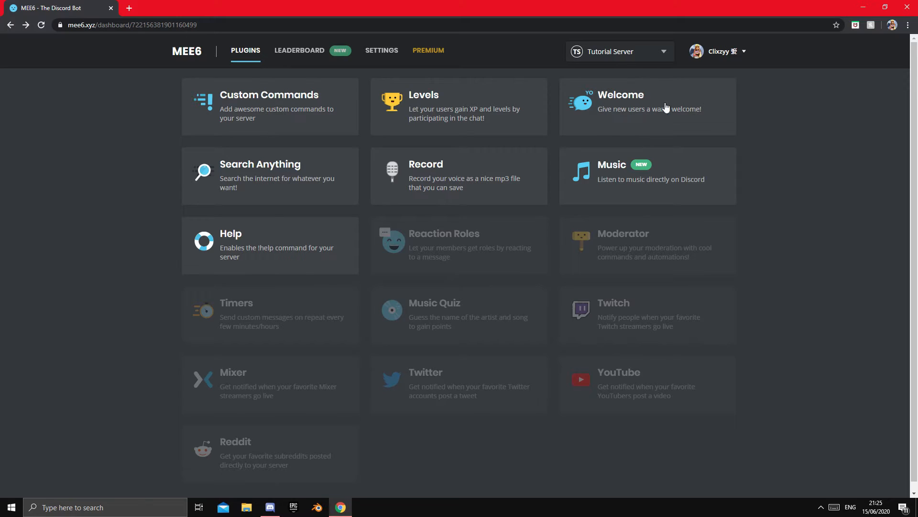
Switch to Discord showing Tutorial Server's #general channel.
click(647, 106)
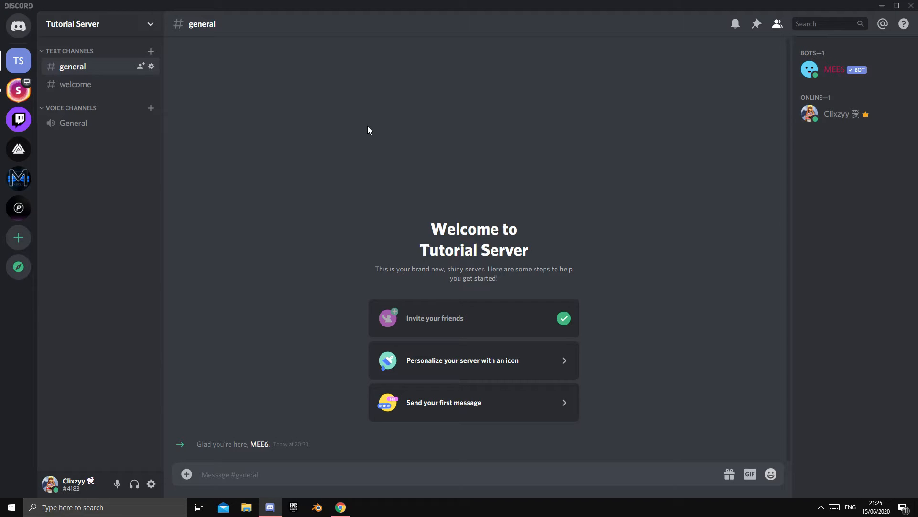
mouse_move(348, 85)
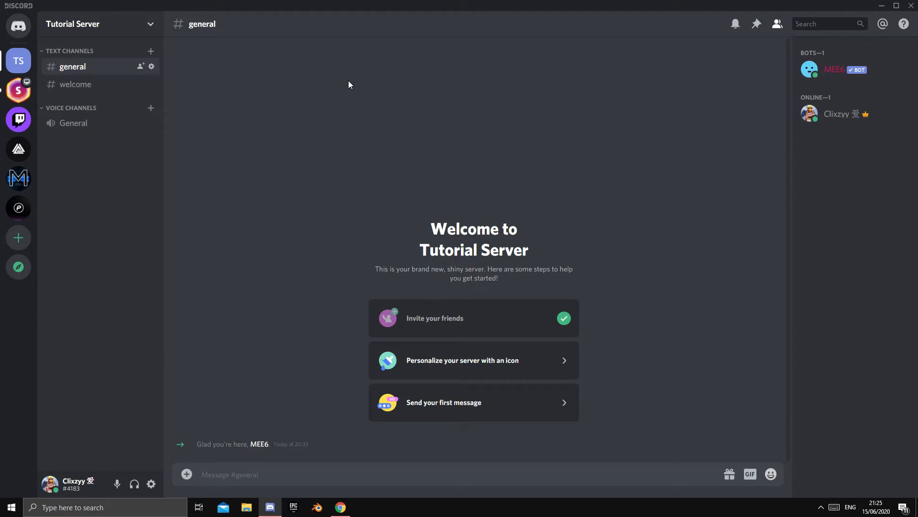
mouse_move(102, 62)
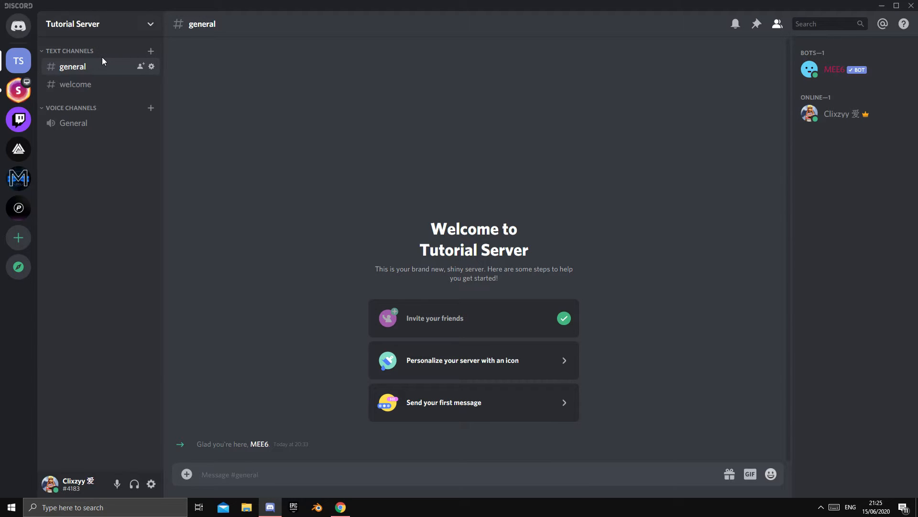
mouse_move(150, 52)
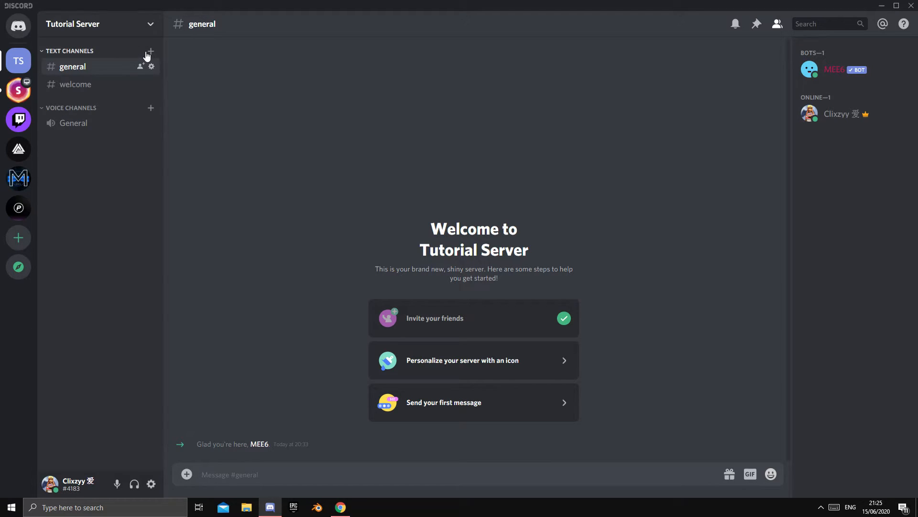
click(150, 52)
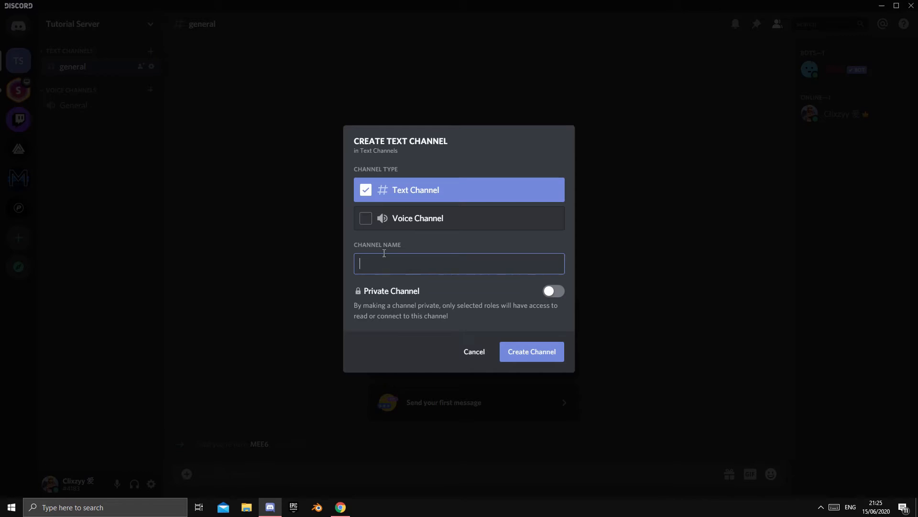
text(welcome)
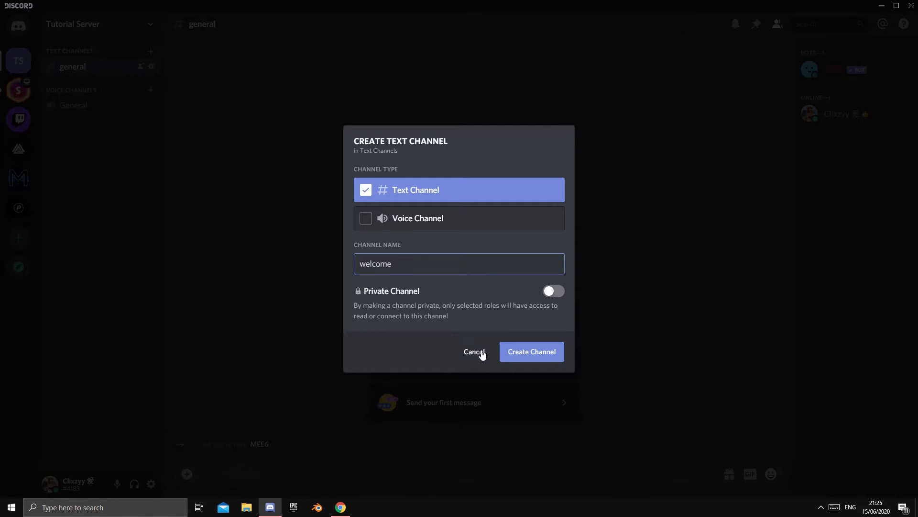
click(530, 351)
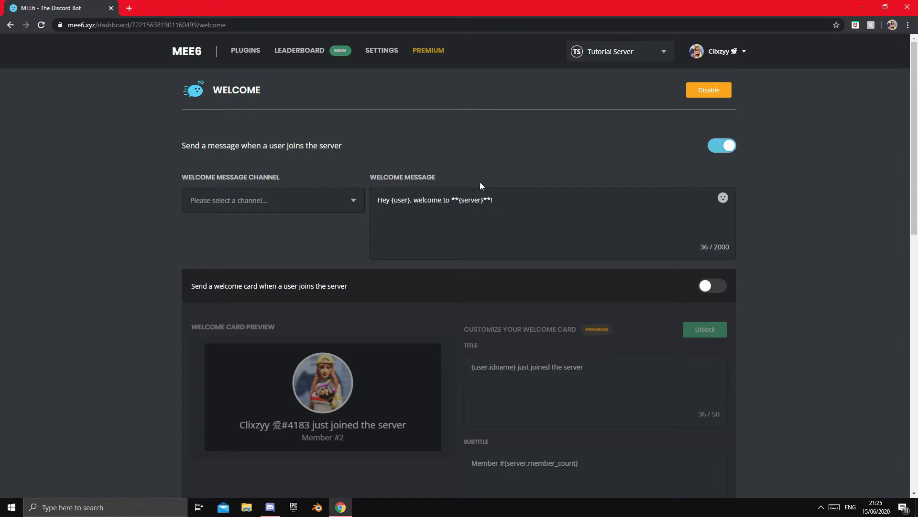
Set MEE6's welcome message channel to #welcome and save the change.
click(272, 200)
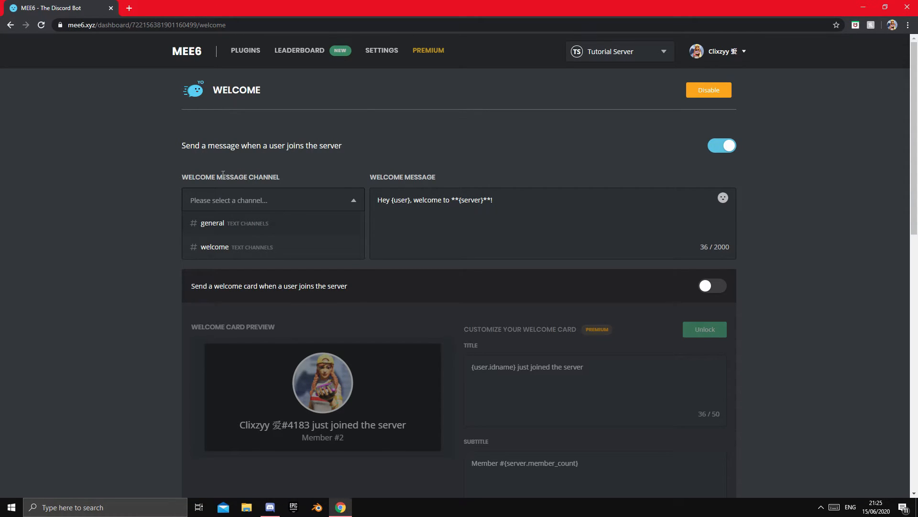
click(215, 247)
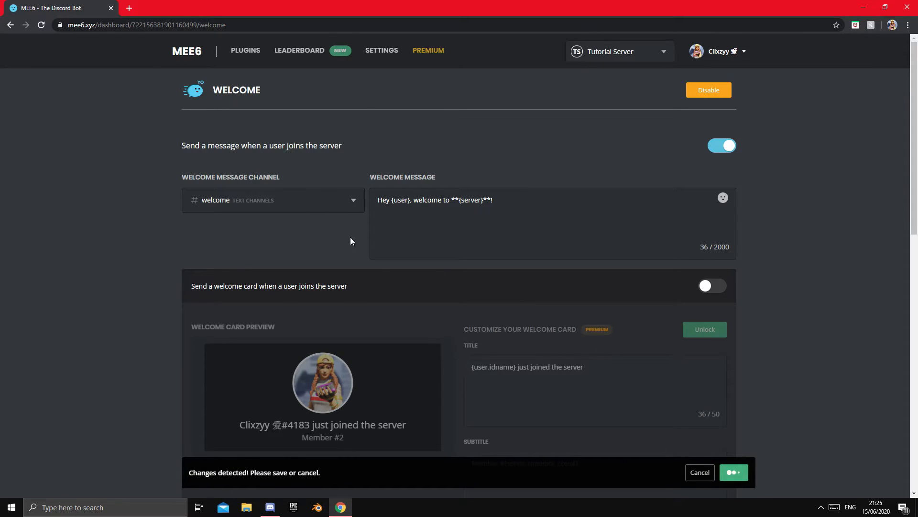
double_click(386, 200)
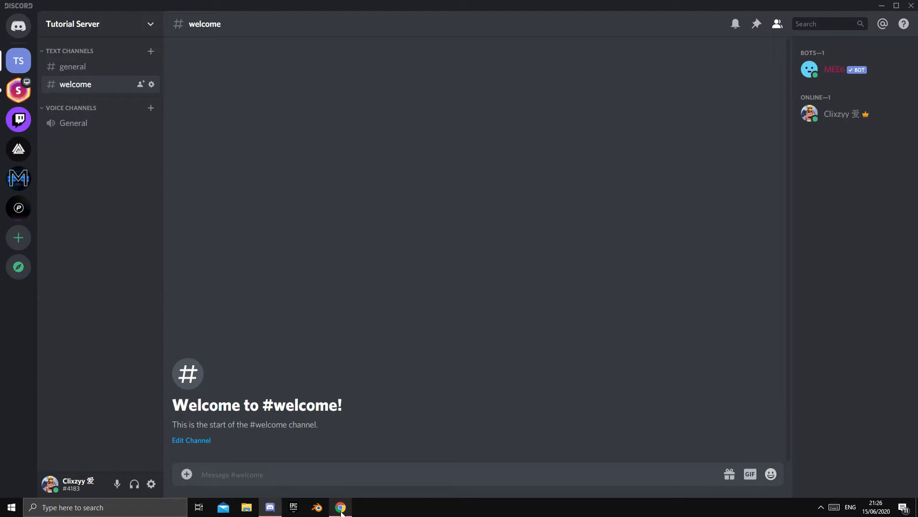
Back in the Welcome plugin, enable private messages to new users.
click(341, 507)
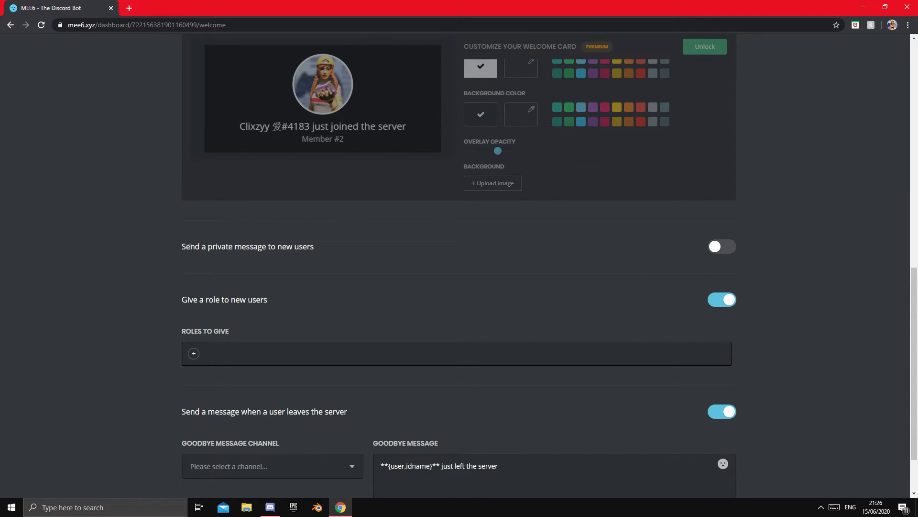
drag(187, 246, 314, 246)
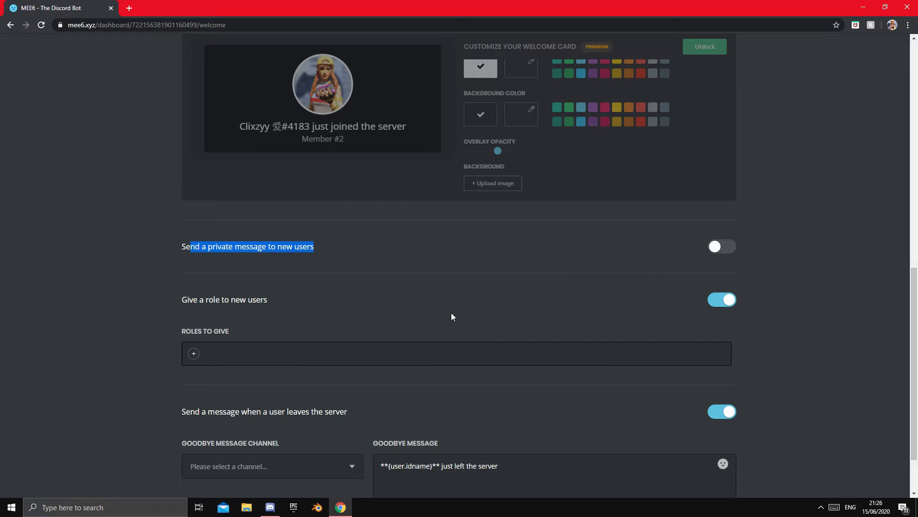
mouse_move(385, 217)
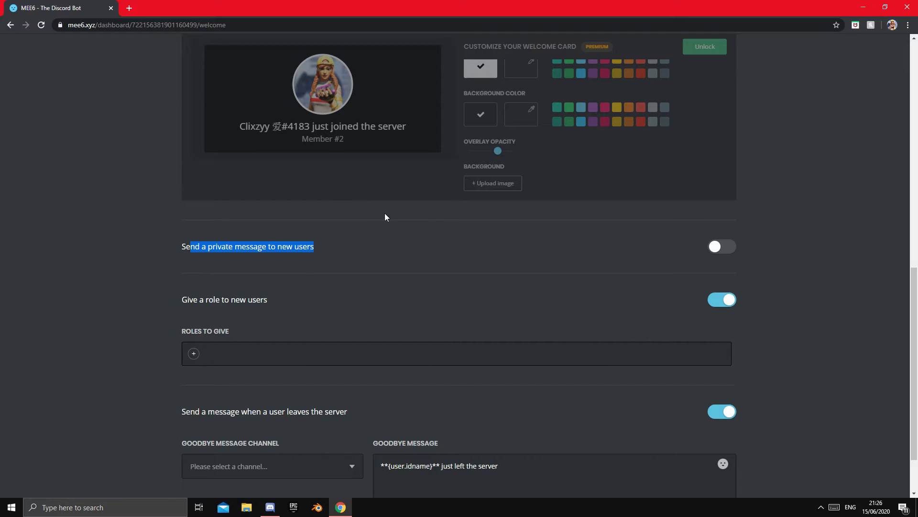
click(721, 245)
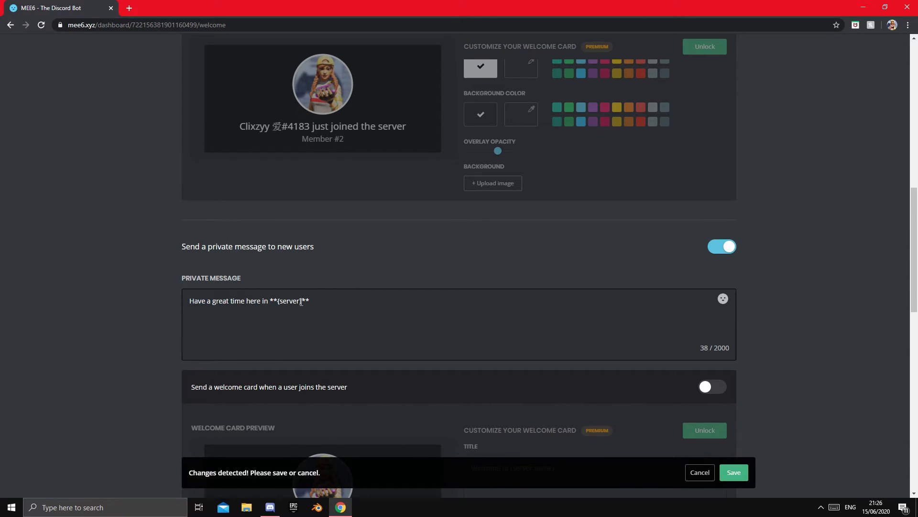
scroll(down, 3)
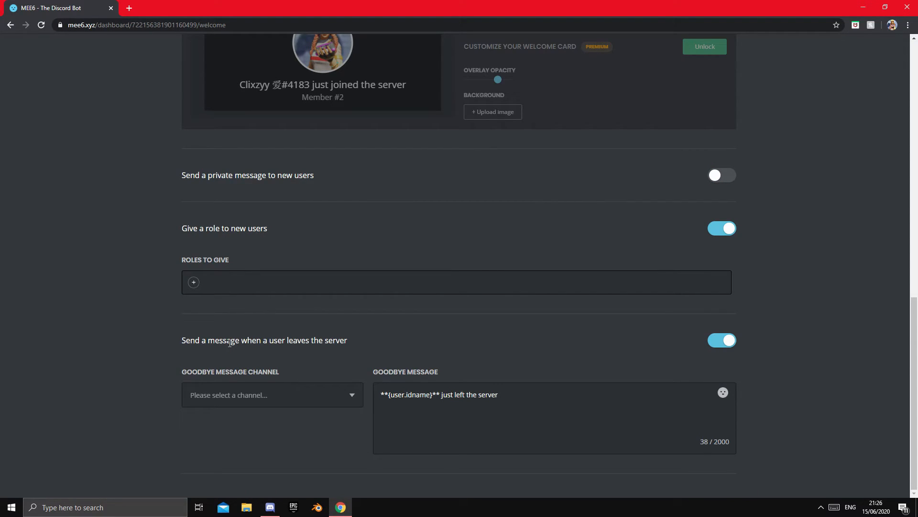
Give new users the Community role automatically, then return to the plugins overview.
drag(206, 227, 264, 228)
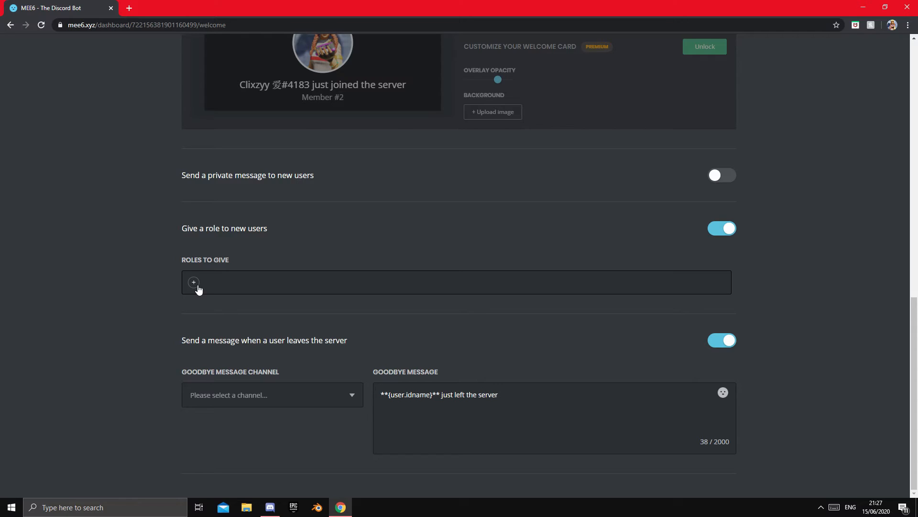
click(193, 281)
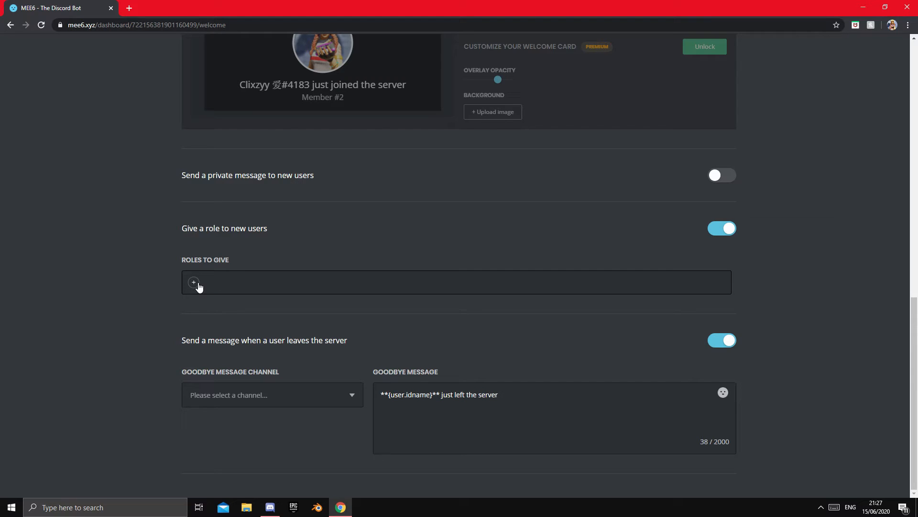
click(194, 282)
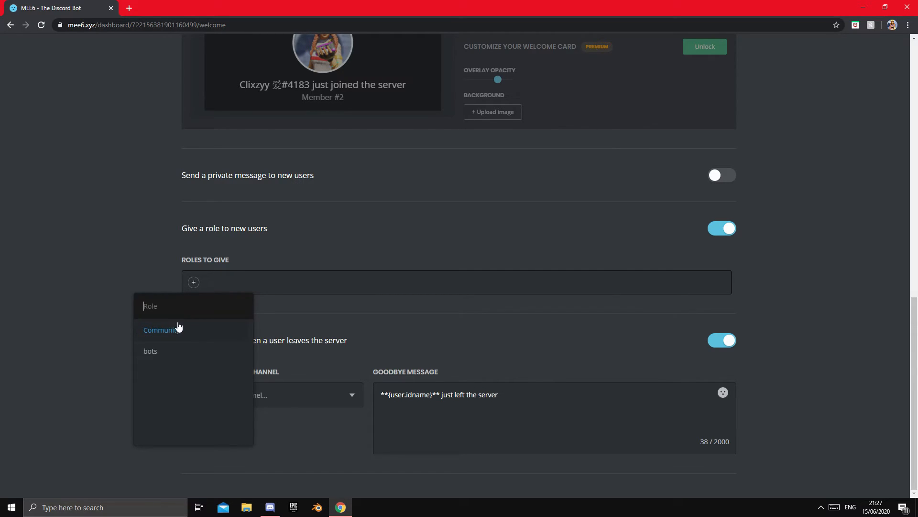
click(161, 330)
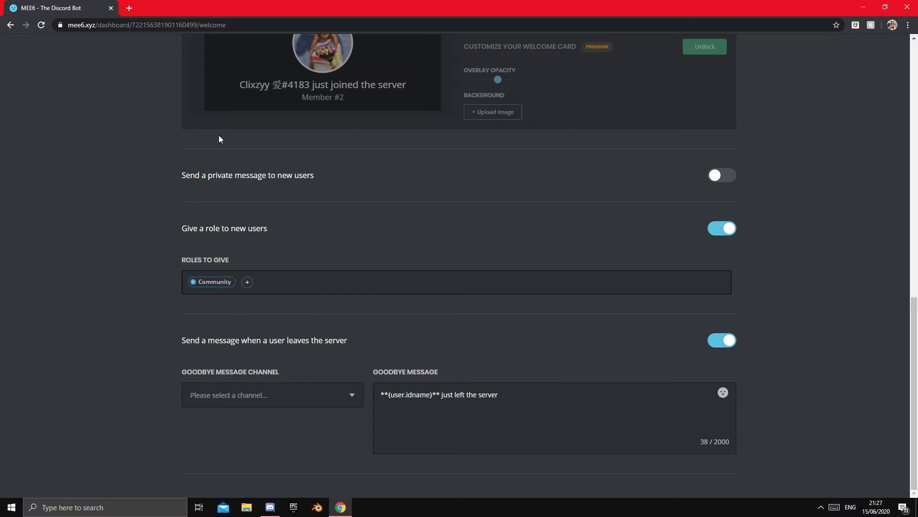
drag(295, 341, 347, 340)
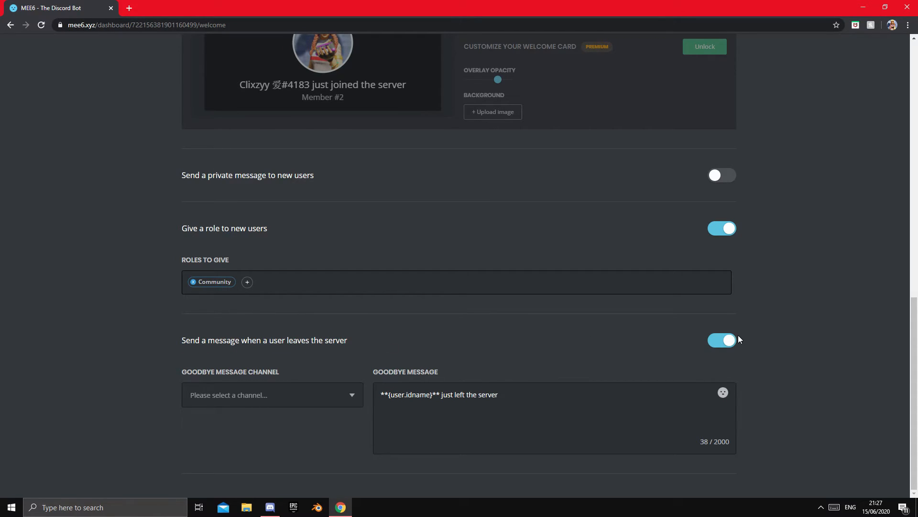
click(721, 339)
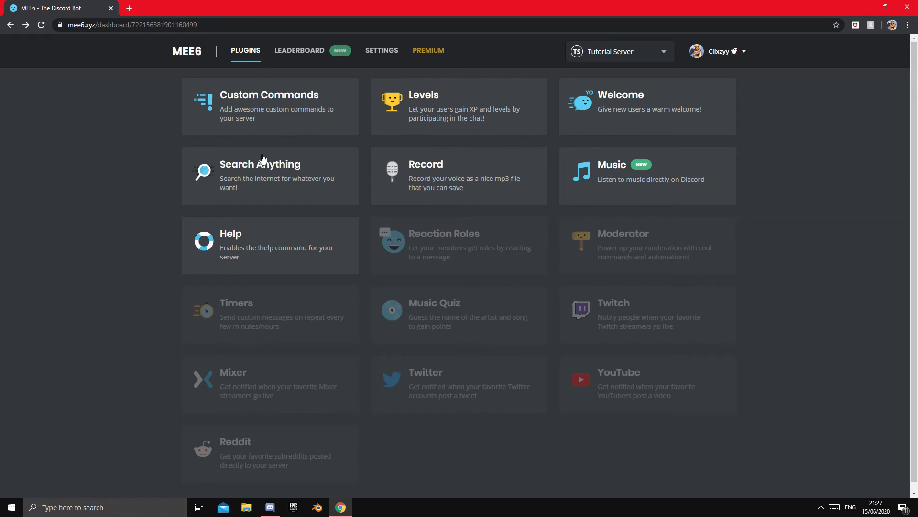
mouse_move(329, 245)
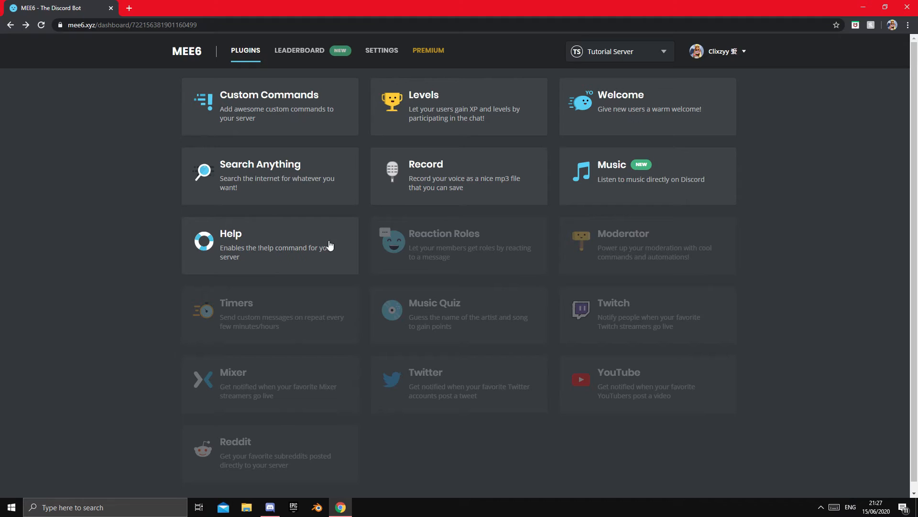
mouse_move(313, 182)
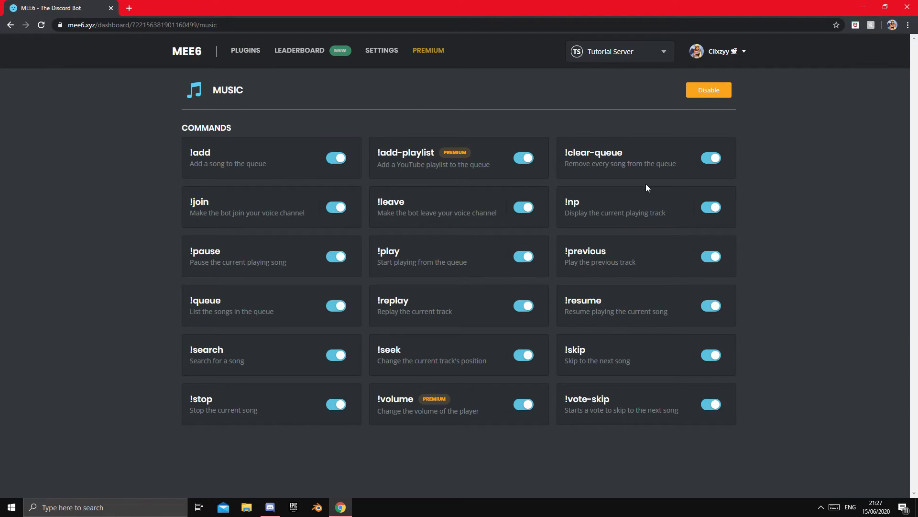
Scroll through the Music plugin's command list (!add, !play, !skip).
scroll(down, 3)
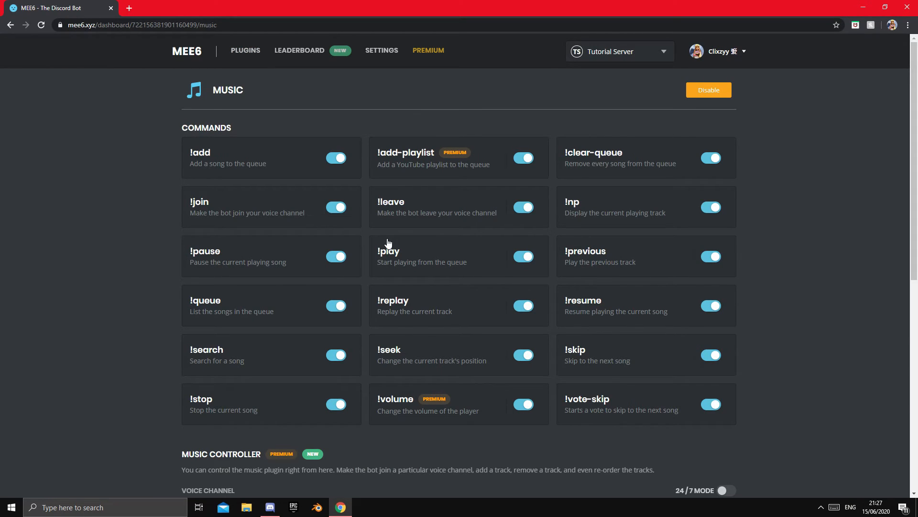
mouse_move(387, 264)
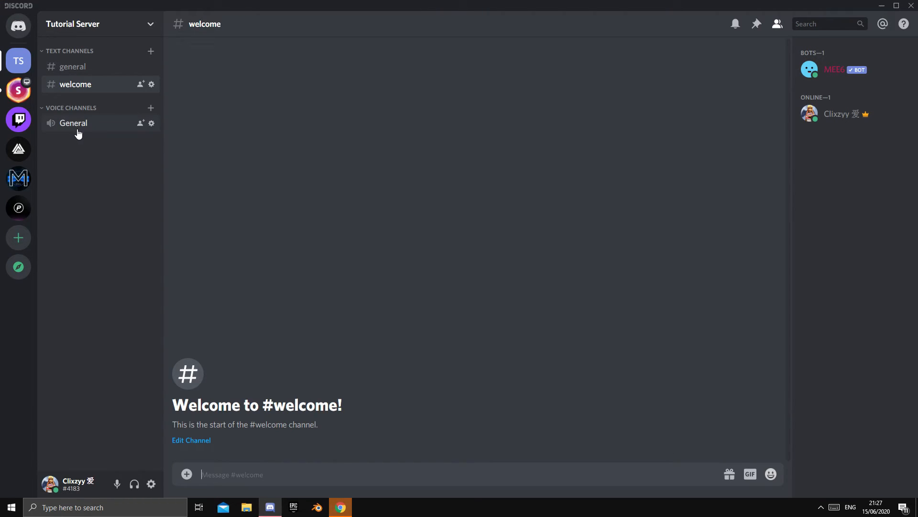
Join General voice and request '!play non copyright music' in #general.
click(74, 123)
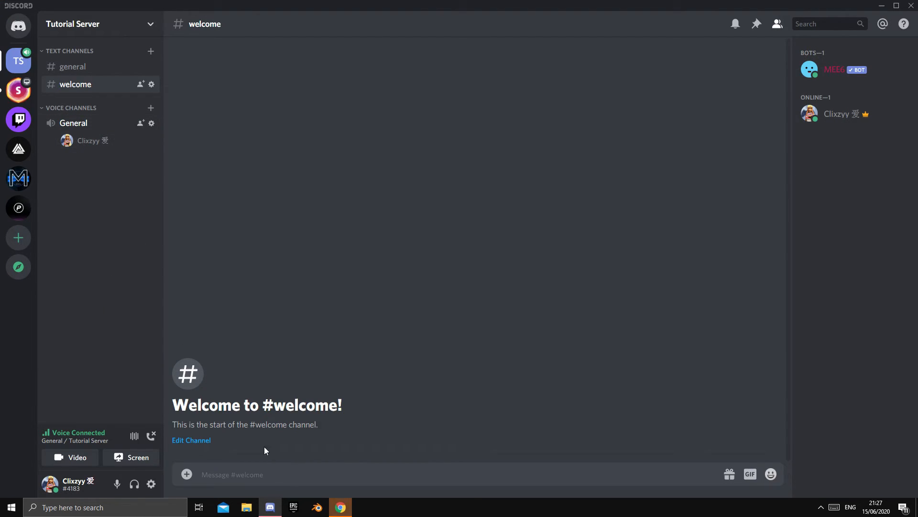
click(72, 66)
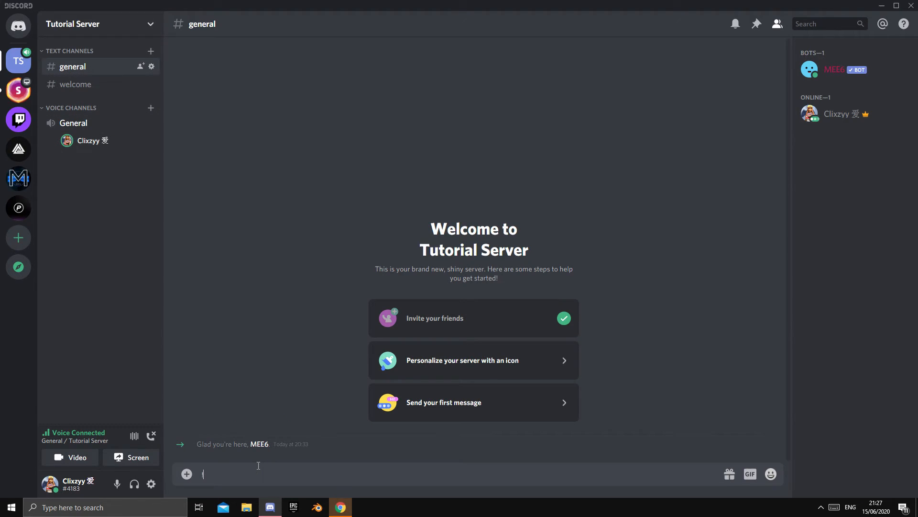
text(!play non copyr)
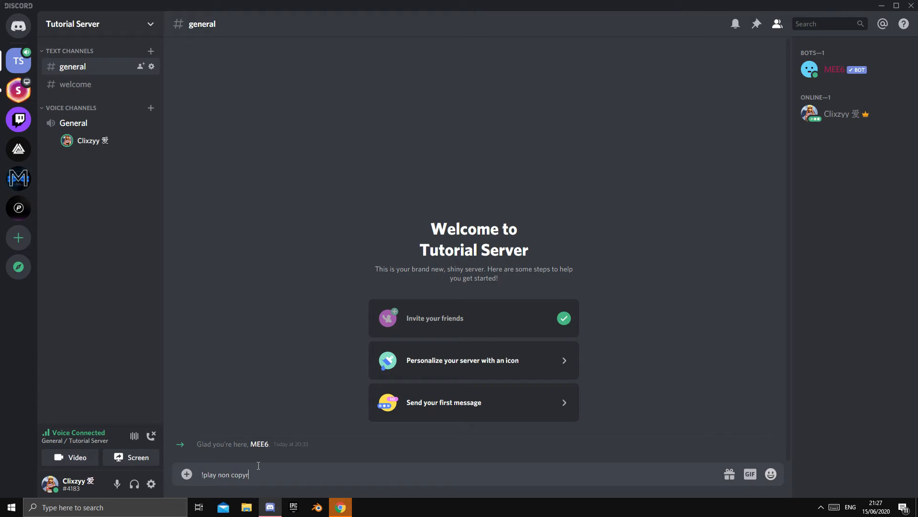
text(ight musi)
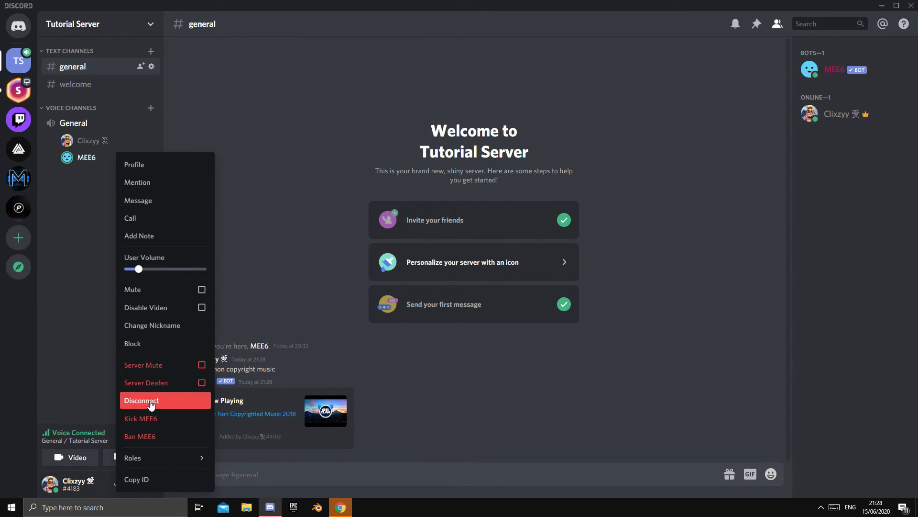
Disconnect MEE6, leave the voice channel and delete the play request message.
click(142, 400)
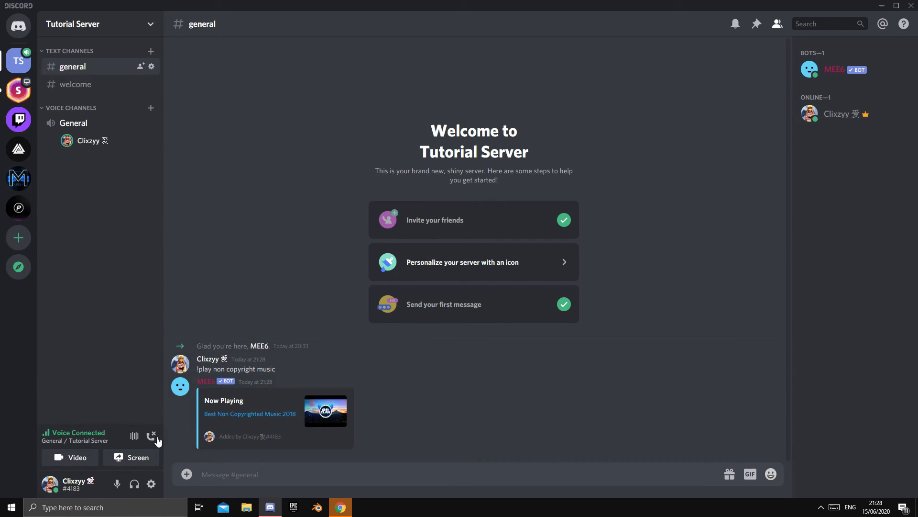
click(768, 352)
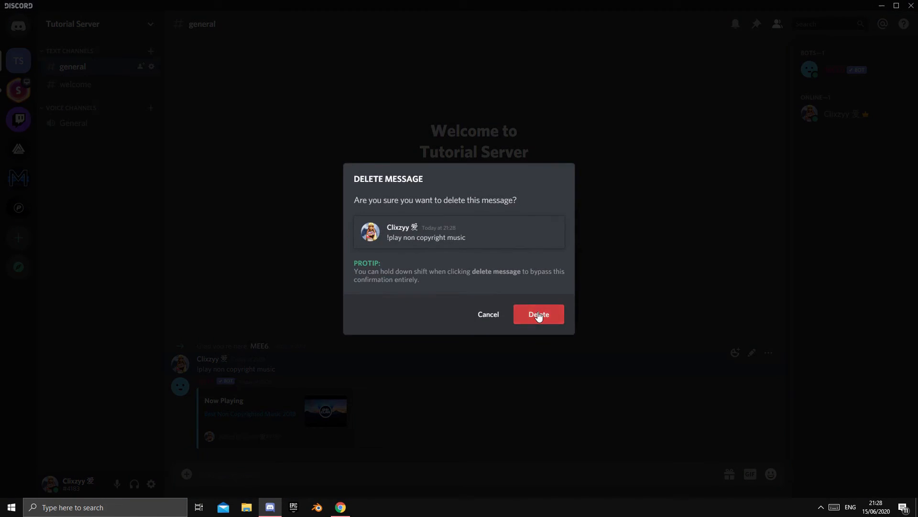
click(537, 314)
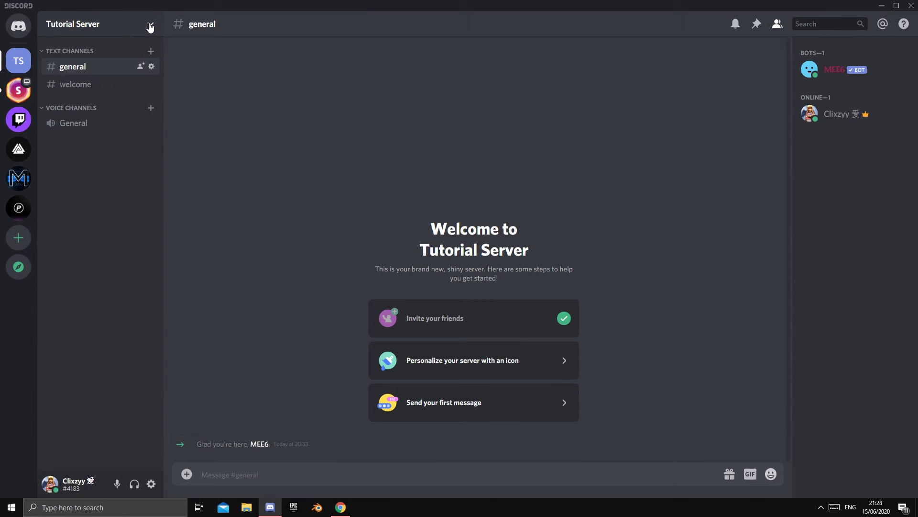
Toggle 'Display role members separately' for the bots role and view MEE6's roles.
click(151, 24)
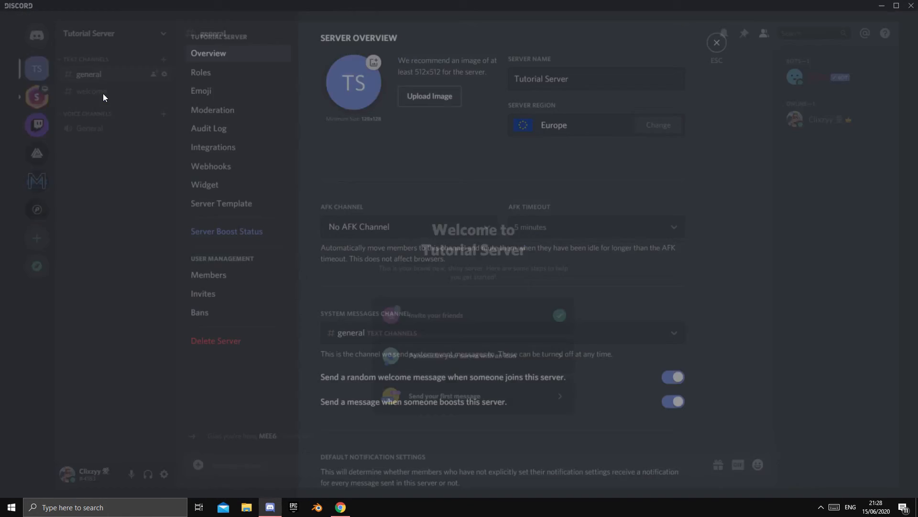
click(200, 72)
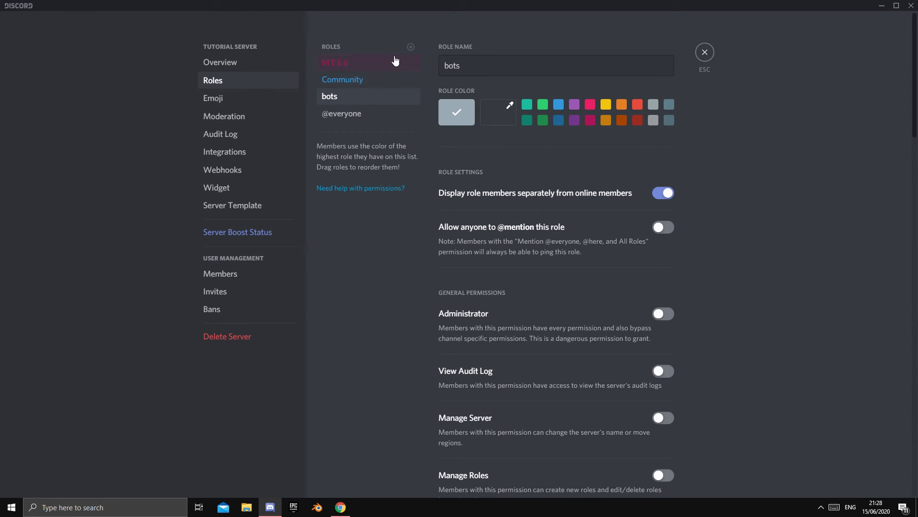
click(554, 65)
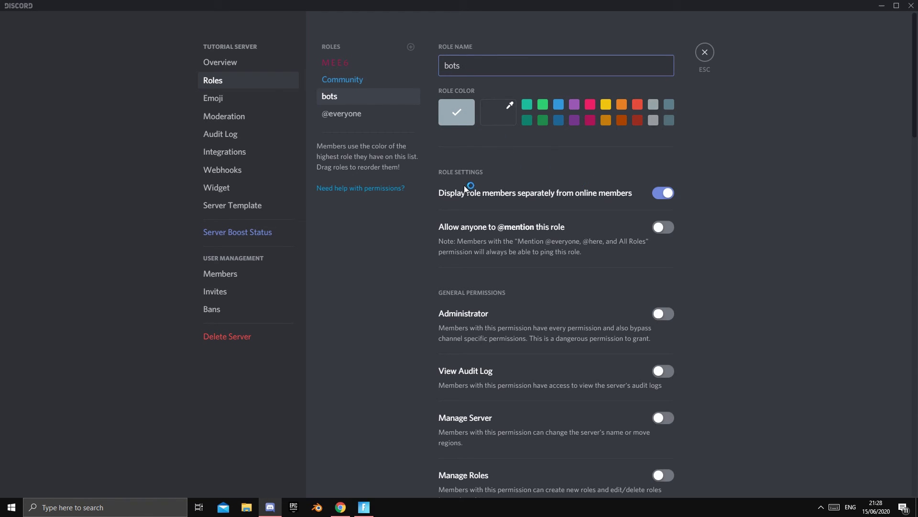
click(662, 192)
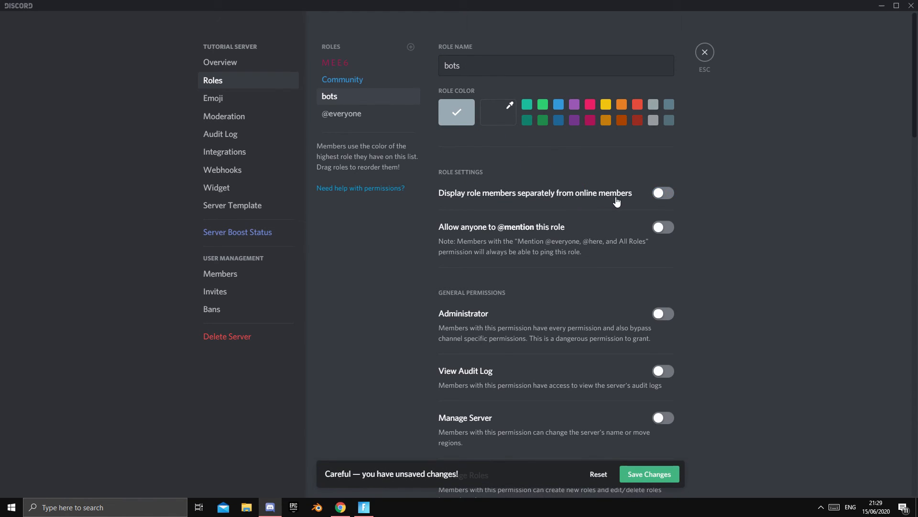
click(662, 192)
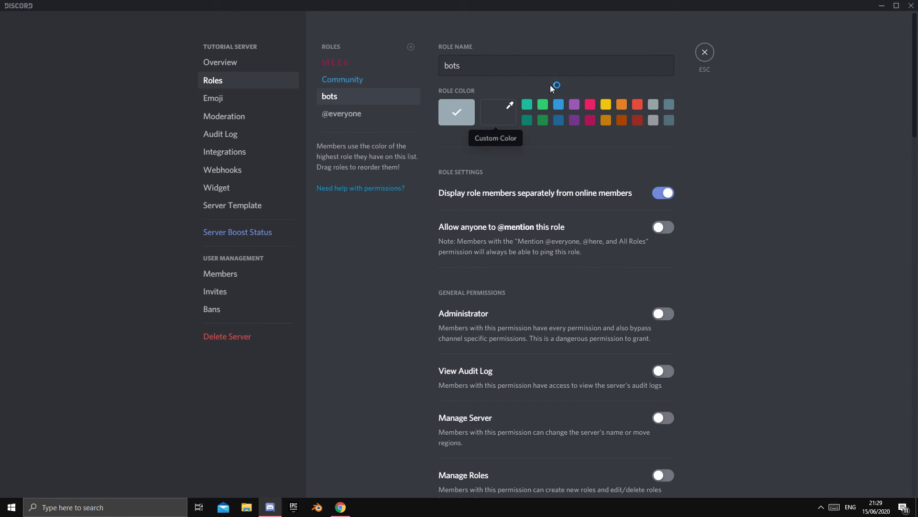
click(704, 52)
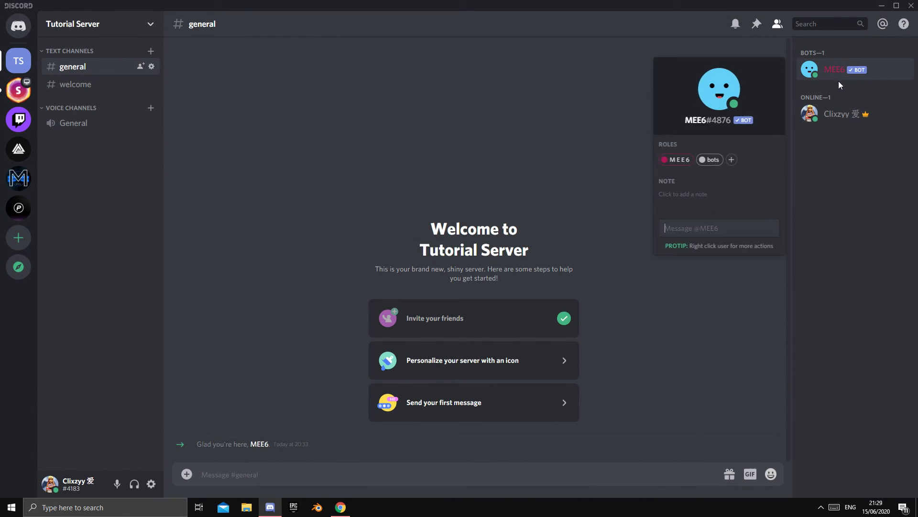
Dismiss MEE6's profile card to return to the general channel.
click(513, 166)
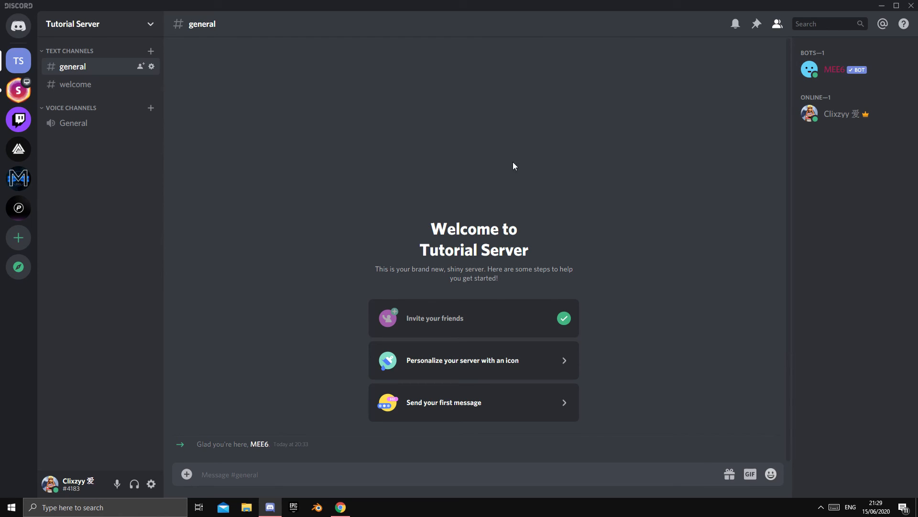
mouse_move(475, 150)
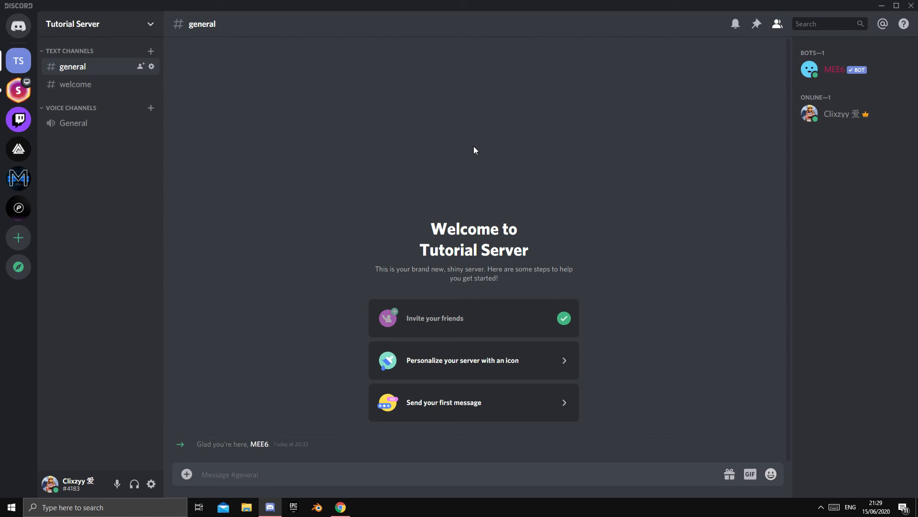